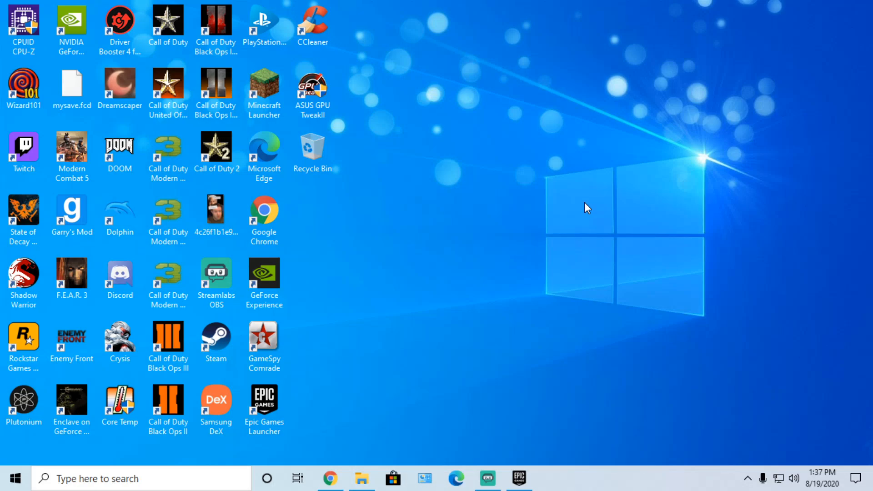
{"action": "mouse_move", "coordinate": [264, 147]}
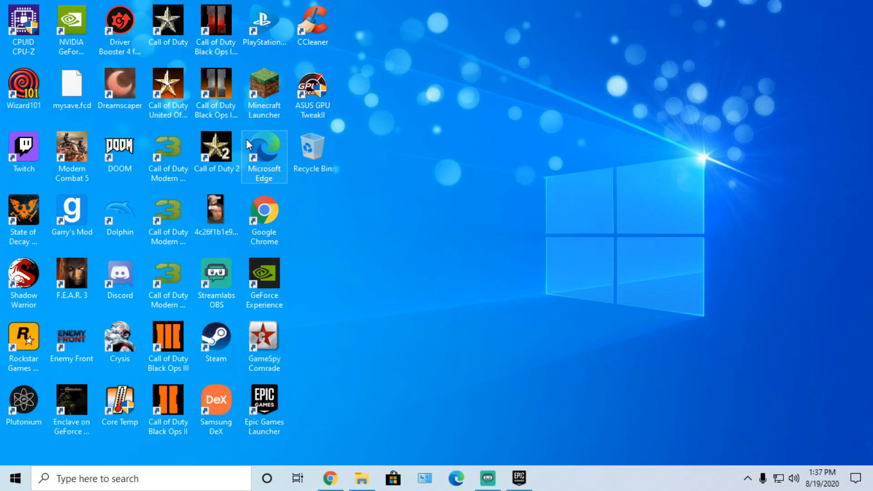
{"action": "mouse_move", "coordinate": [399, 196]}
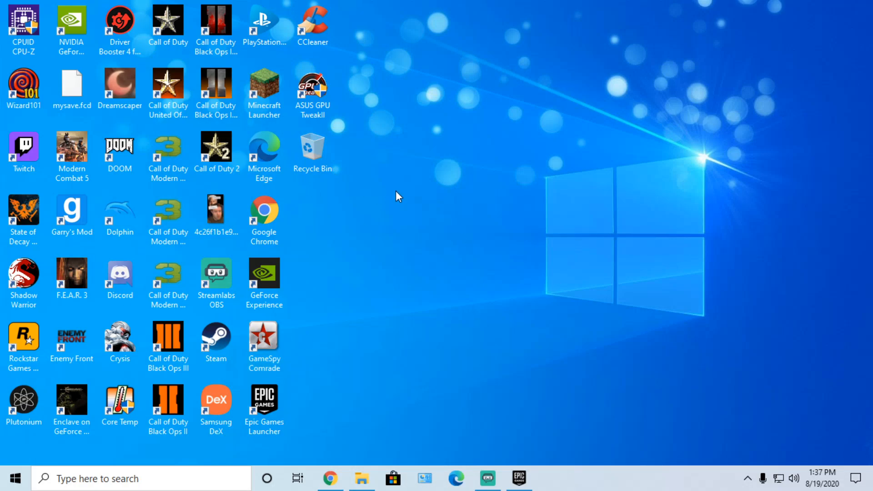
{"action": "mouse_move", "coordinate": [487, 376]}
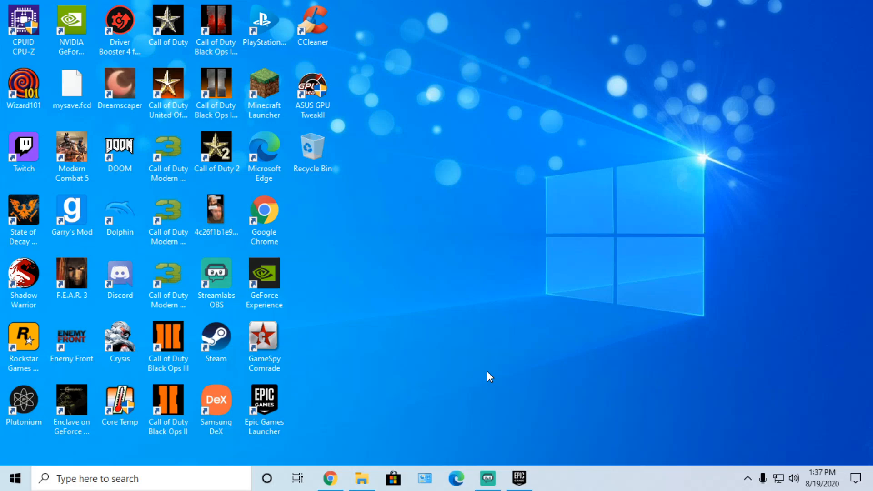
{"action": "mouse_move", "coordinate": [450, 364]}
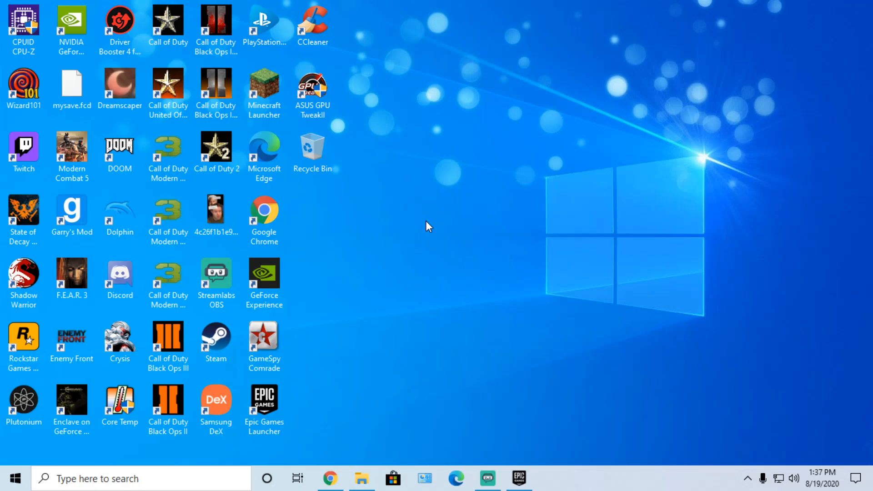
{"action": "mouse_move", "coordinate": [339, 272]}
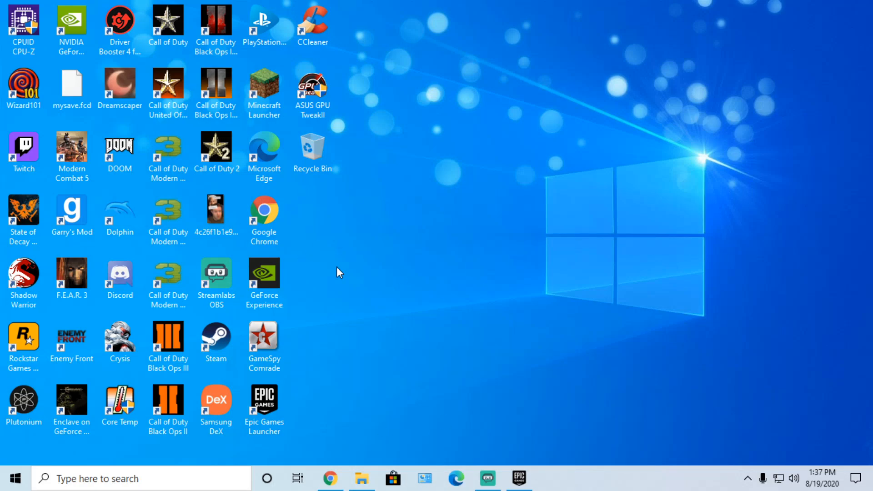
{"action": "mouse_move", "coordinate": [543, 104]}
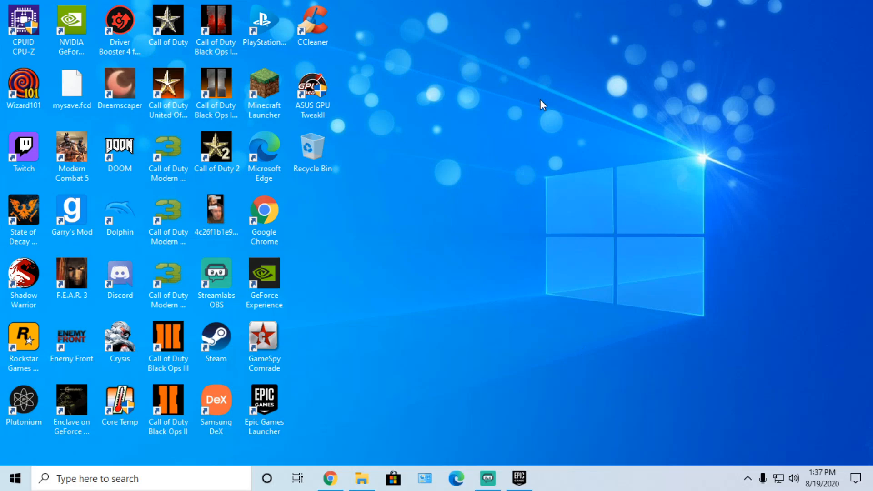
{"action": "mouse_move", "coordinate": [640, 86]}
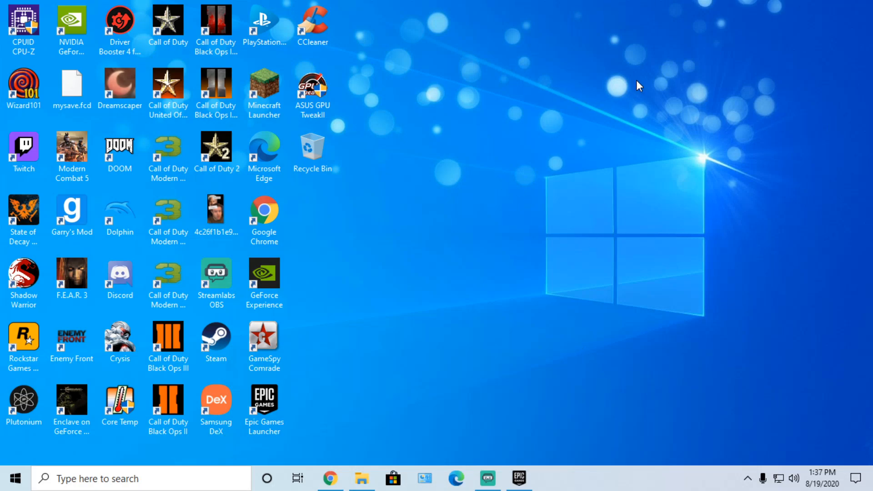
Step: Bring the Epic Games library back, then minimize the launcher to reveal the desktop
{"action": "left_click", "coordinate": [518, 479]}
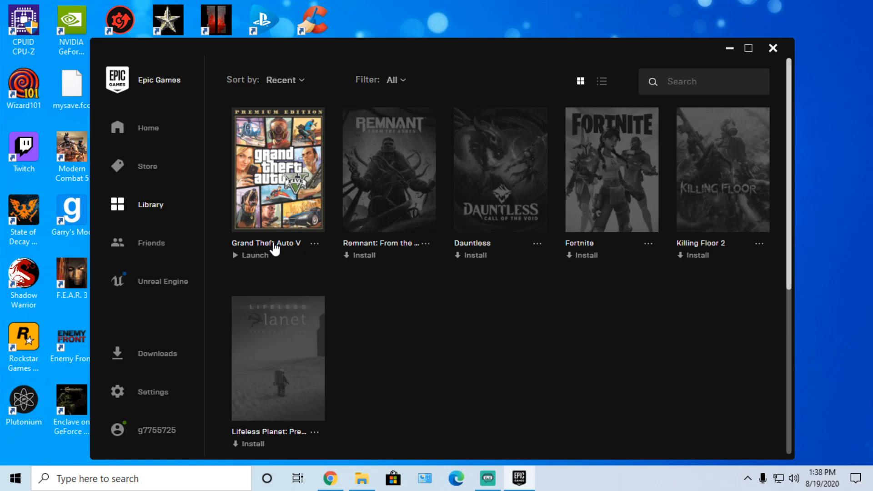
{"action": "mouse_move", "coordinate": [657, 62]}
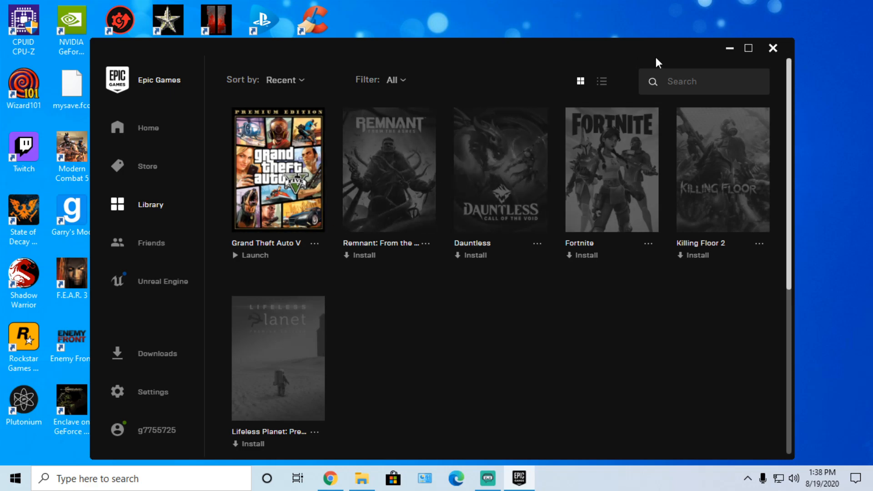
{"action": "mouse_move", "coordinate": [633, 39]}
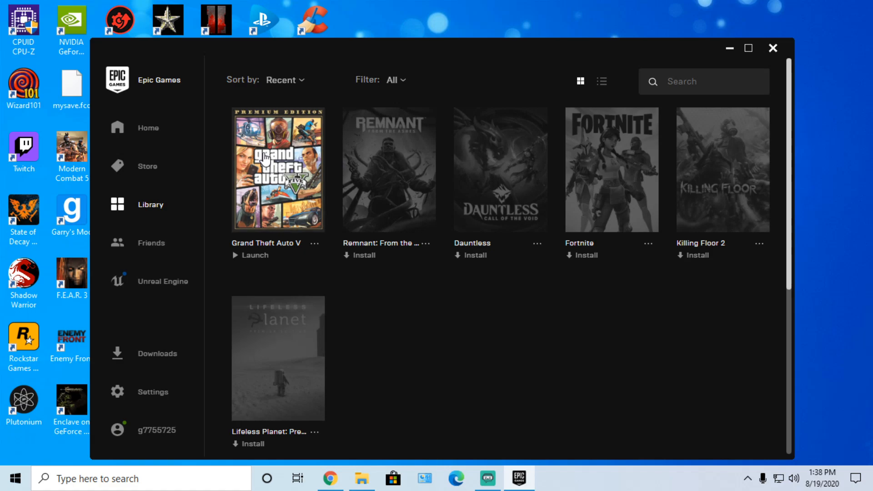
{"action": "mouse_move", "coordinate": [394, 157]}
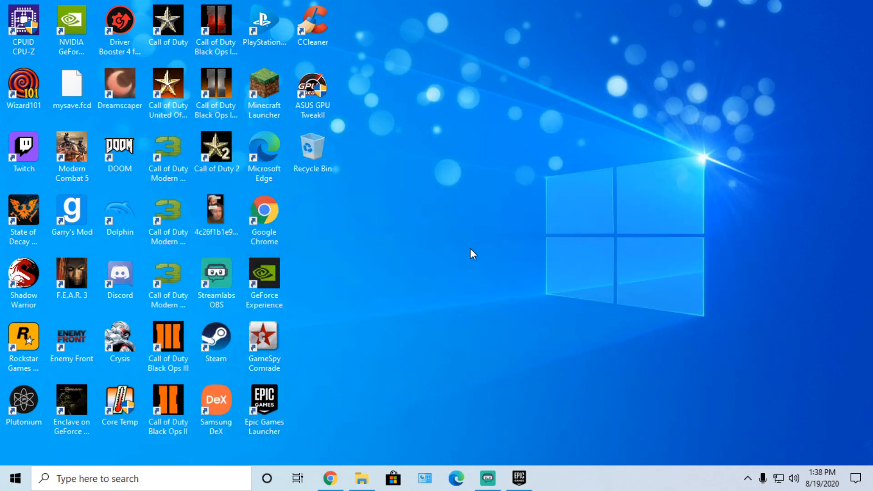
{"action": "mouse_move", "coordinate": [466, 258]}
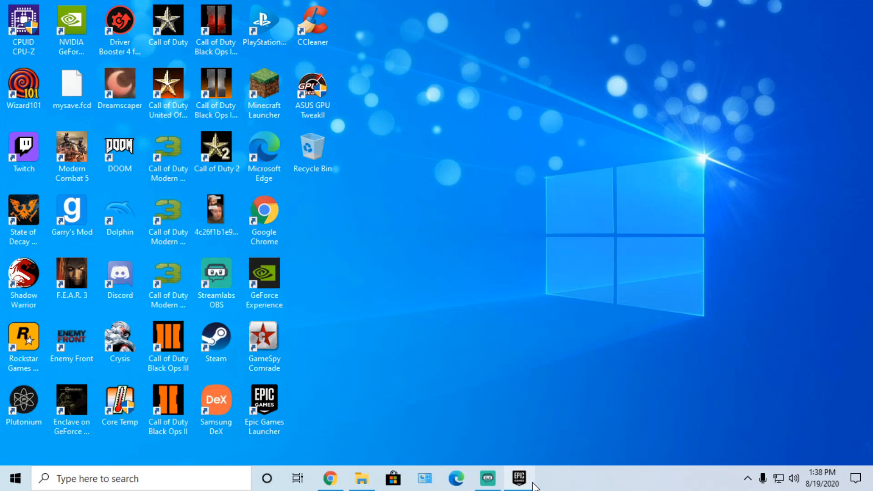
{"action": "left_click", "coordinate": [517, 478]}
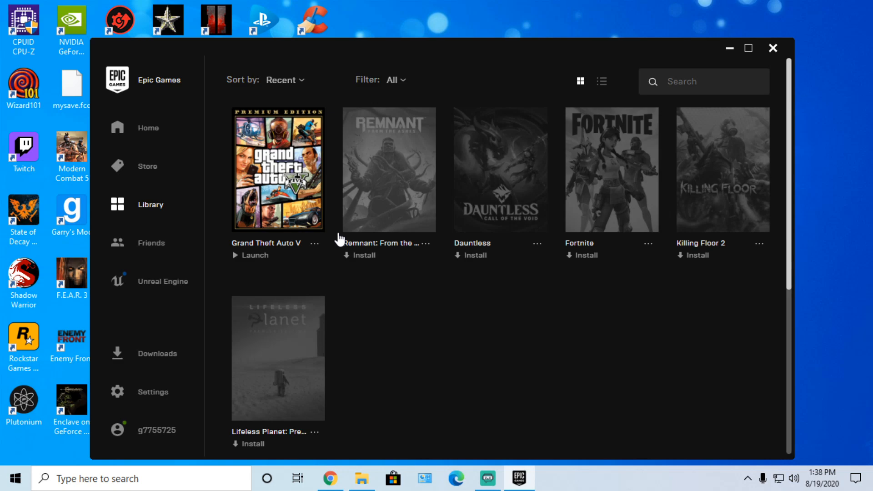
{"action": "mouse_move", "coordinate": [673, 21]}
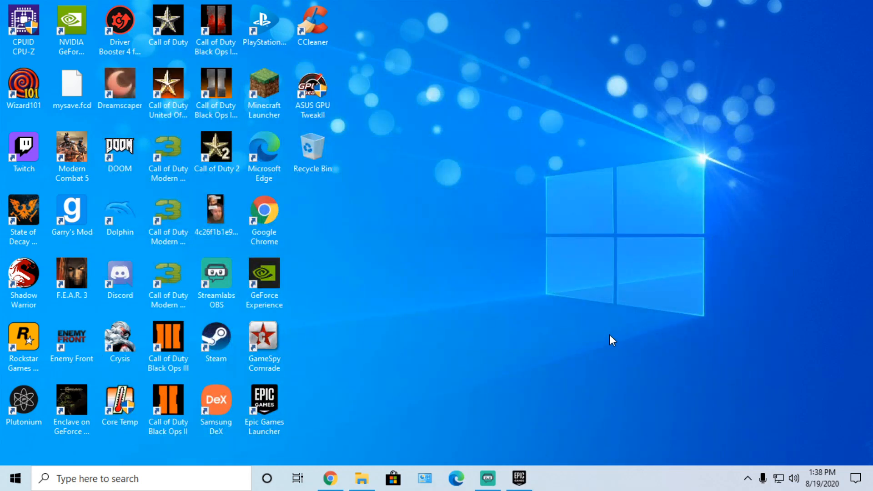
{"action": "mouse_move", "coordinate": [533, 265]}
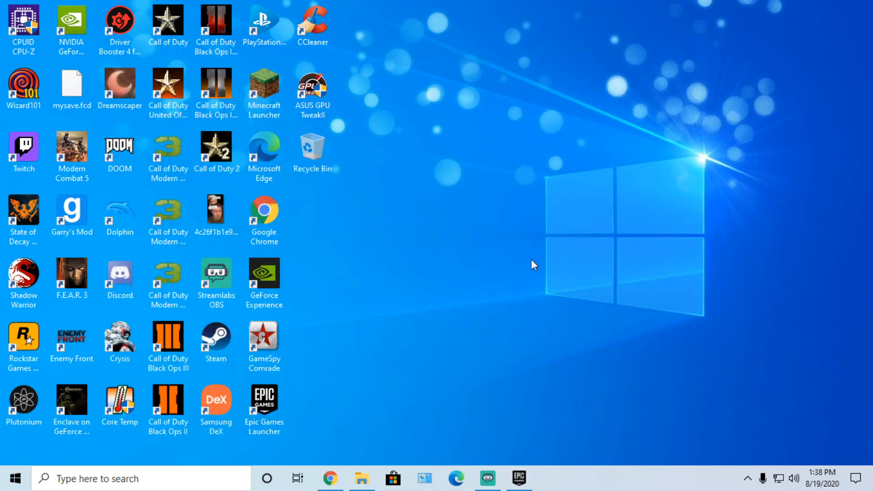
{"action": "mouse_move", "coordinate": [554, 170]}
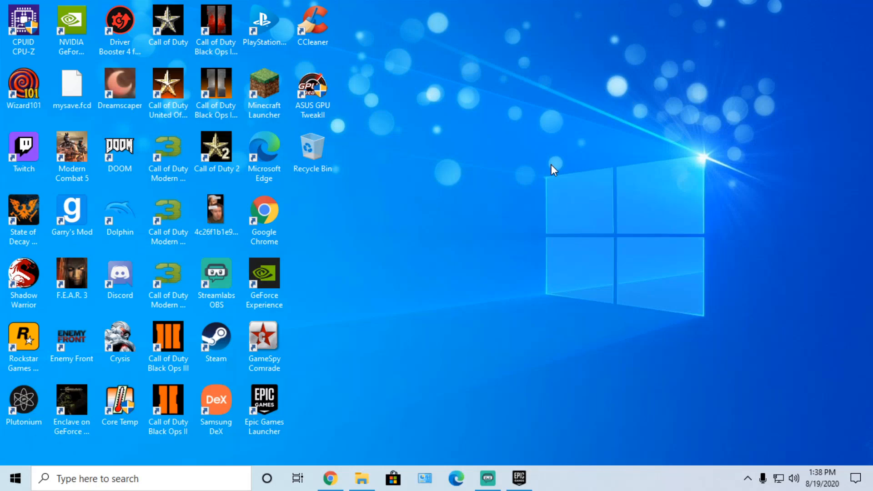
{"action": "mouse_move", "coordinate": [651, 339]}
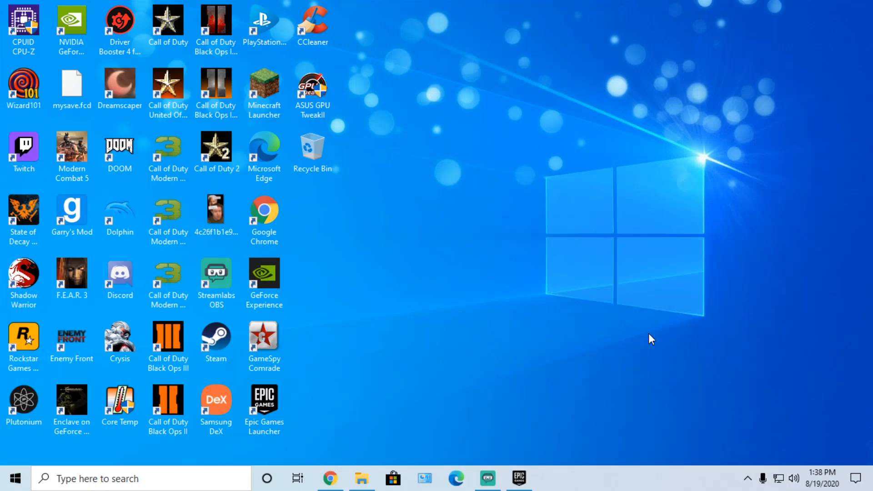
{"action": "mouse_move", "coordinate": [456, 373]}
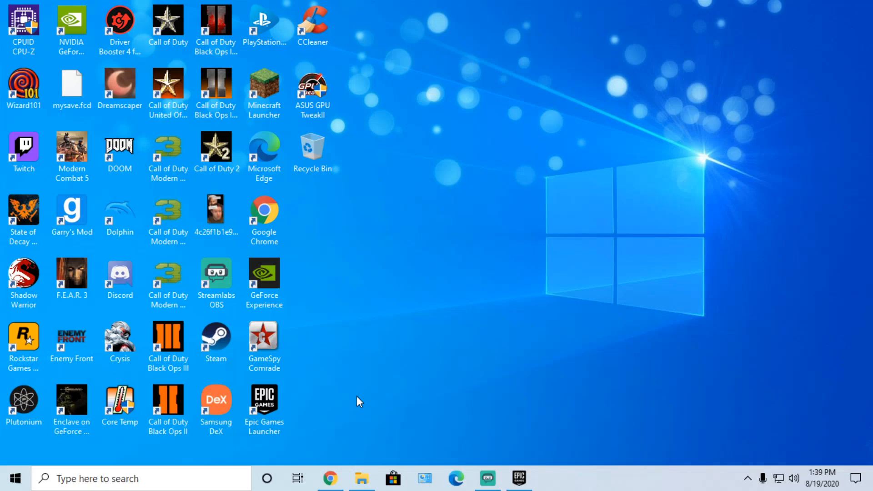
{"action": "mouse_move", "coordinate": [595, 462]}
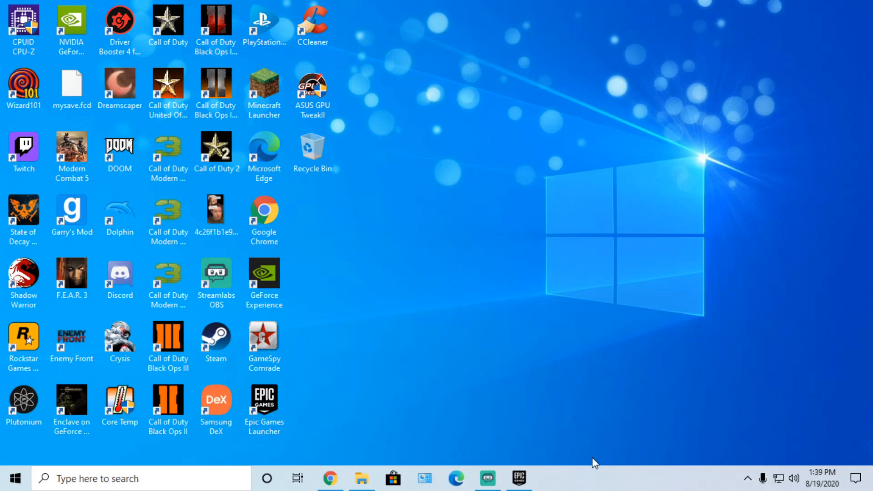
{"action": "mouse_move", "coordinate": [706, 218]}
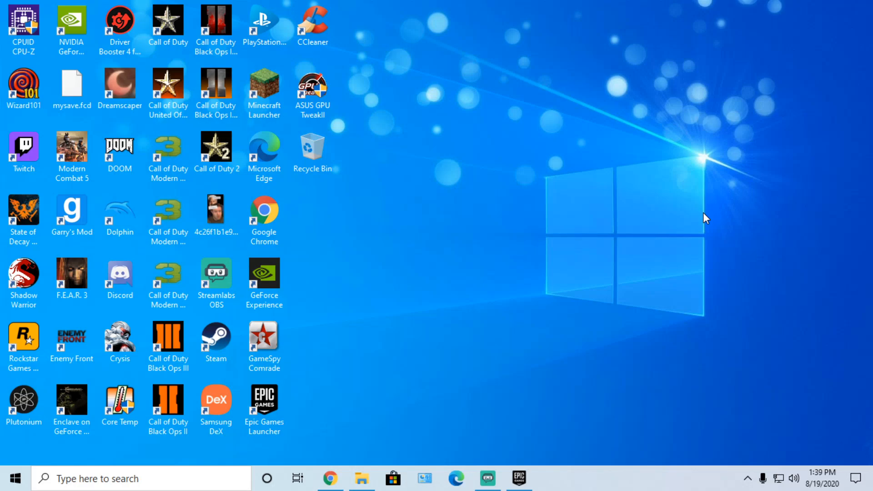
{"action": "mouse_move", "coordinate": [767, 409]}
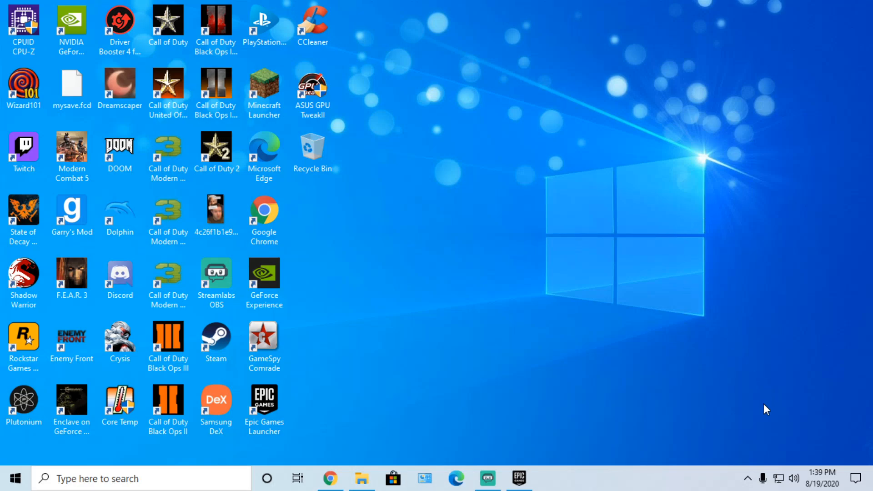
{"action": "mouse_move", "coordinate": [753, 366]}
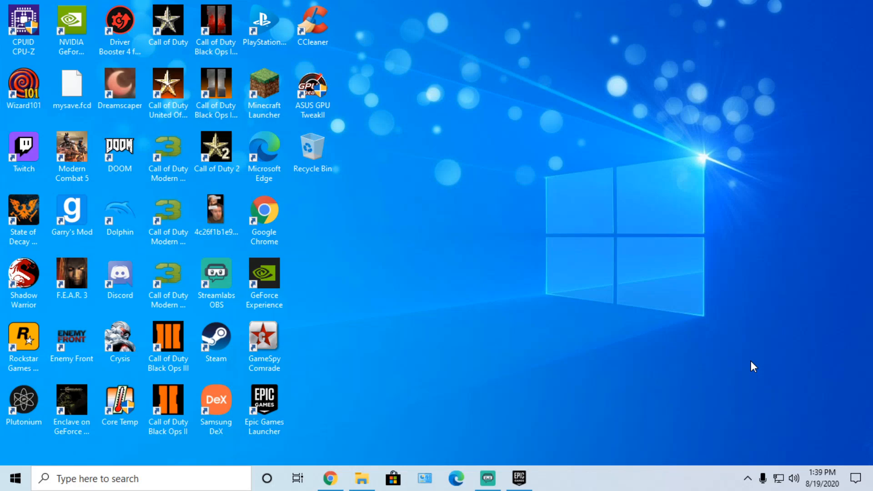
{"action": "mouse_move", "coordinate": [518, 478]}
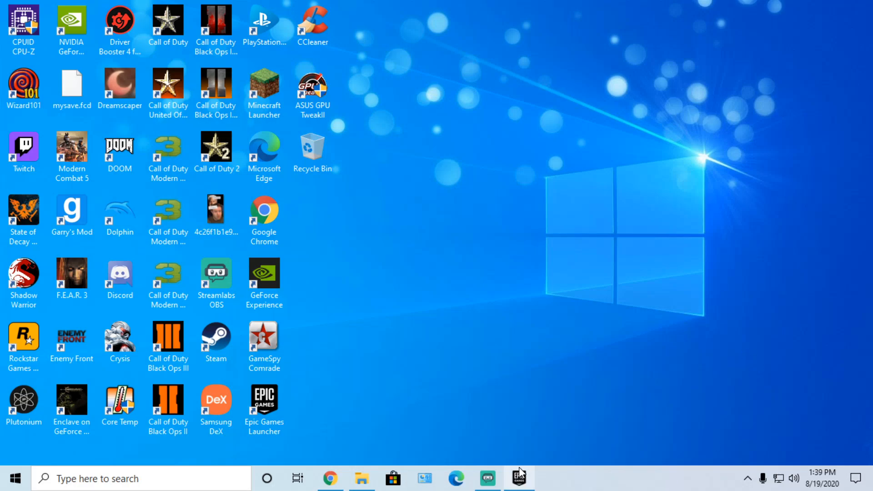
{"action": "left_click", "coordinate": [518, 478]}
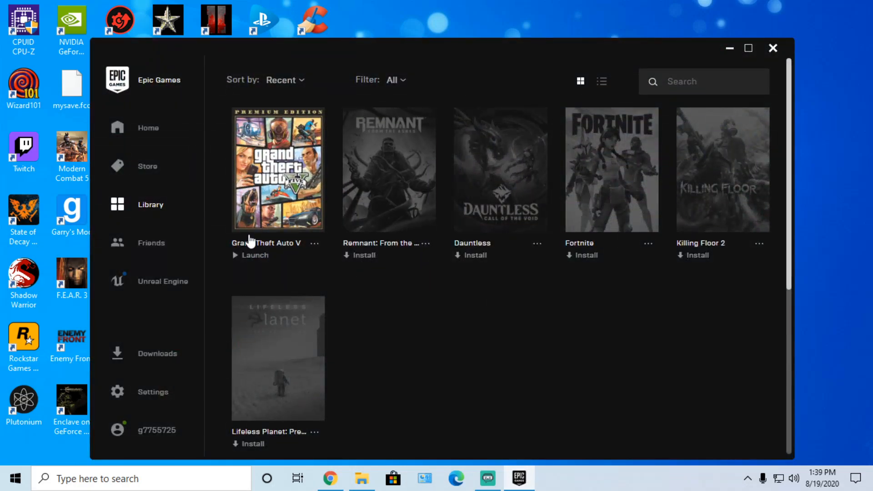
{"action": "mouse_move", "coordinate": [813, 68]}
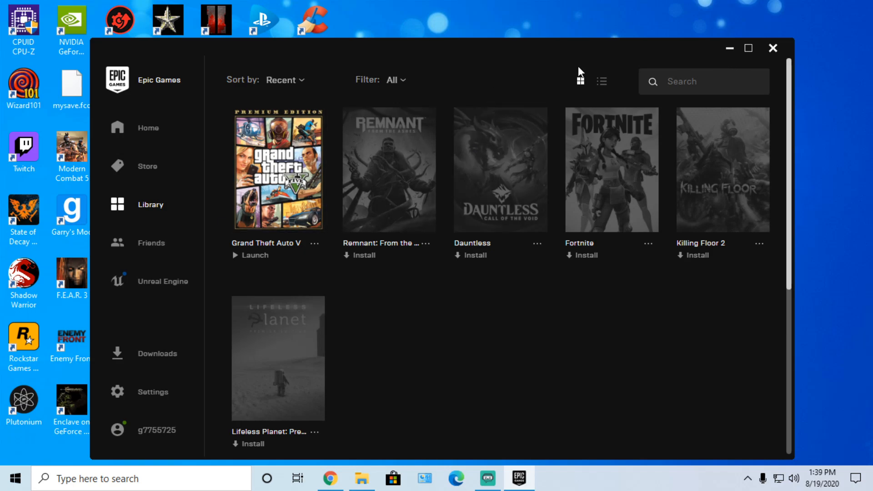
{"action": "mouse_move", "coordinate": [304, 178]}
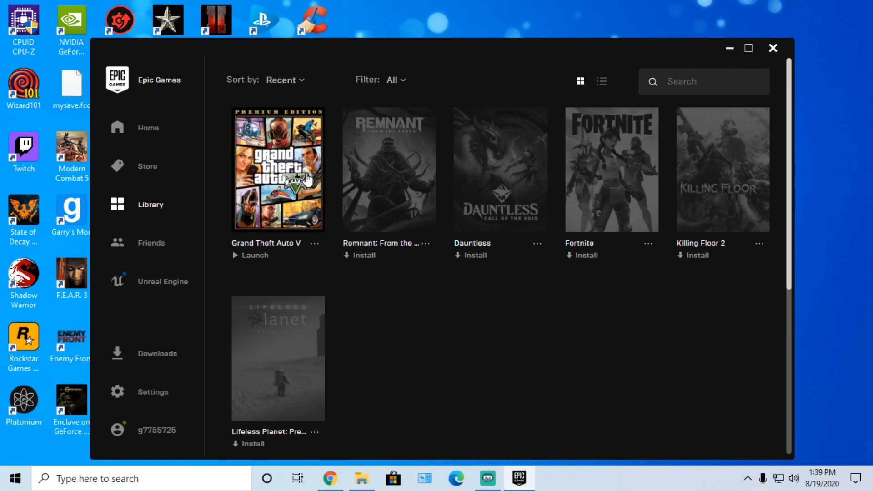
{"action": "mouse_move", "coordinate": [704, 179]}
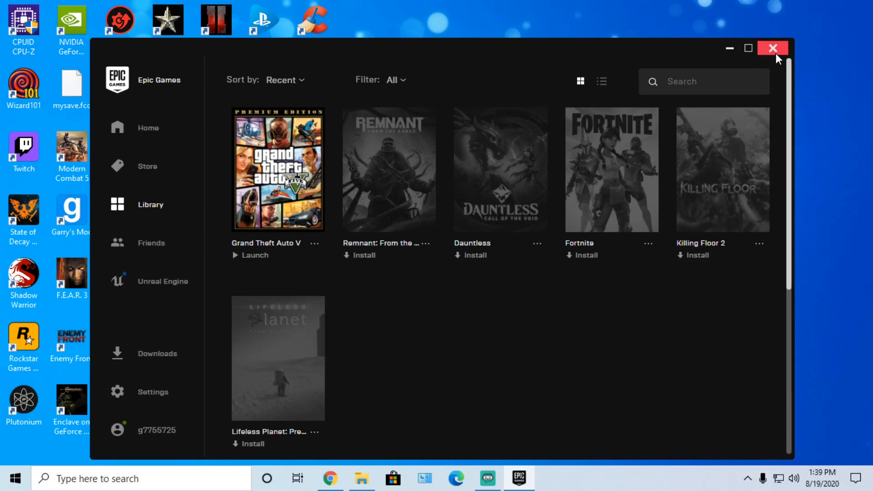
{"action": "mouse_move", "coordinate": [729, 48]}
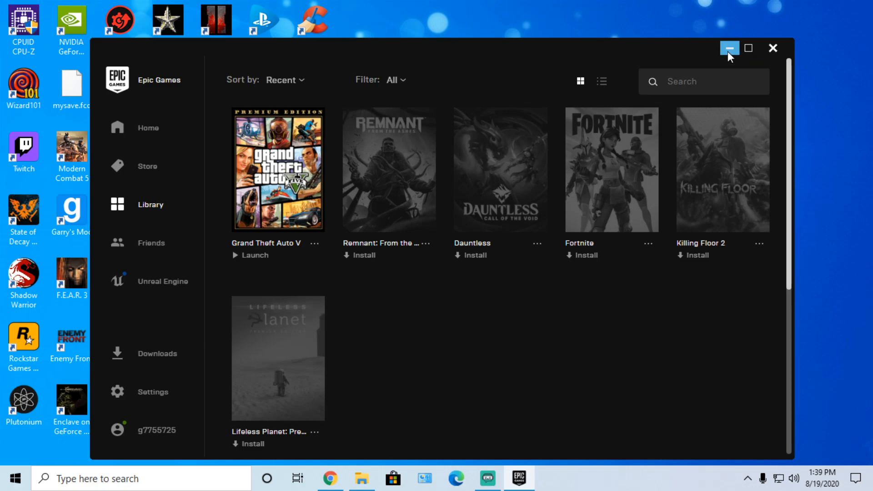
{"action": "left_click", "coordinate": [729, 48]}
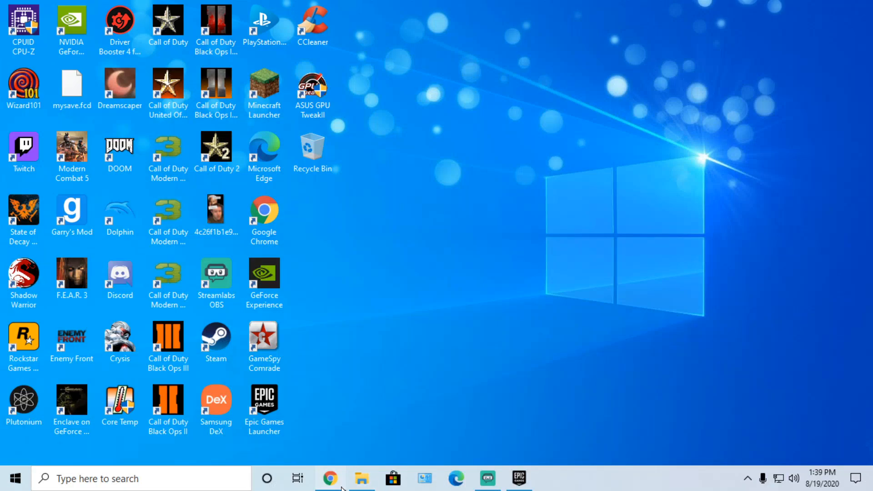
Step: Open Chrome and follow the Script Hook V link on dev-c.com/gtav
{"action": "left_click", "coordinate": [330, 478]}
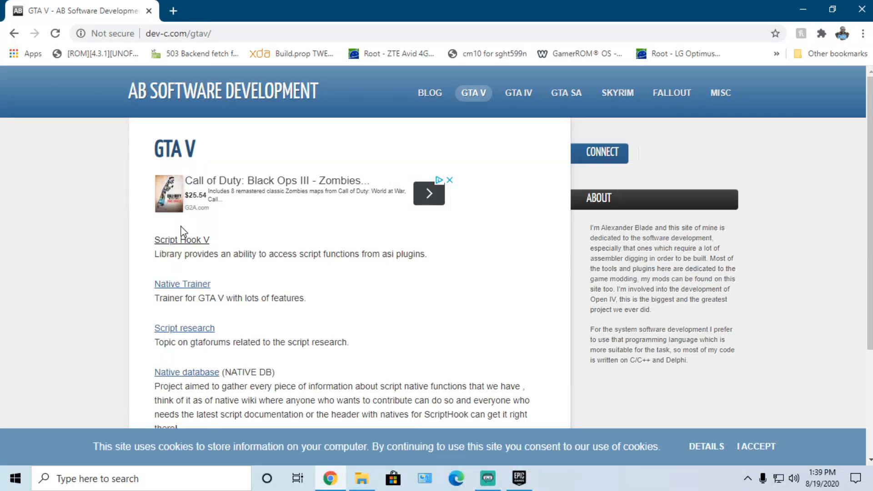
{"action": "scroll", "scroll_direction": "down", "scroll_amount": 3}
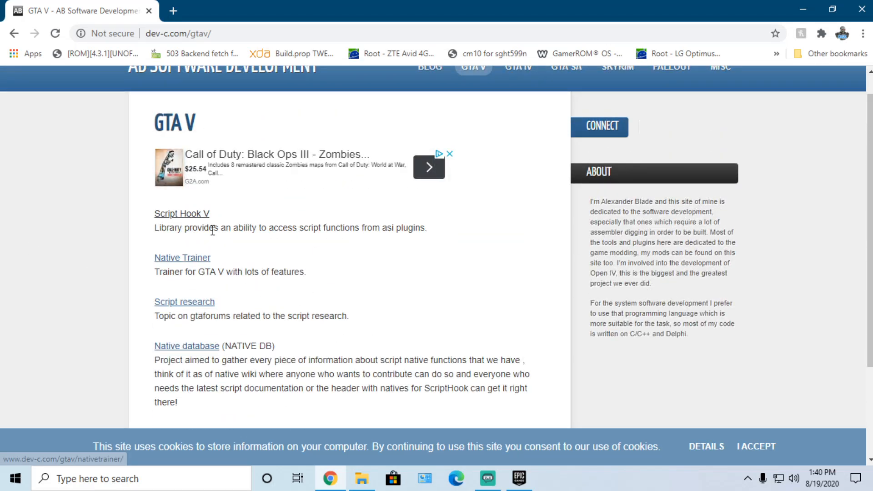
{"action": "mouse_move", "coordinate": [181, 214]}
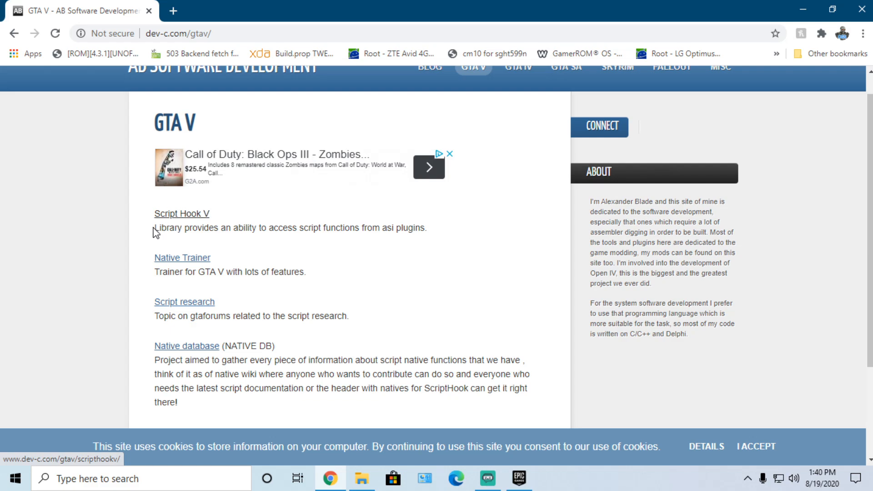
{"action": "left_click", "coordinate": [181, 213]}
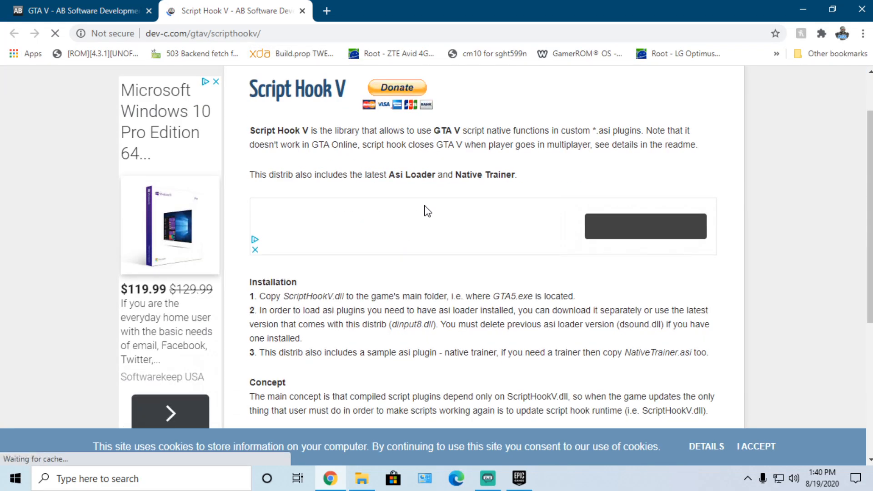
{"action": "scroll", "scroll_direction": "down", "scroll_amount": 3}
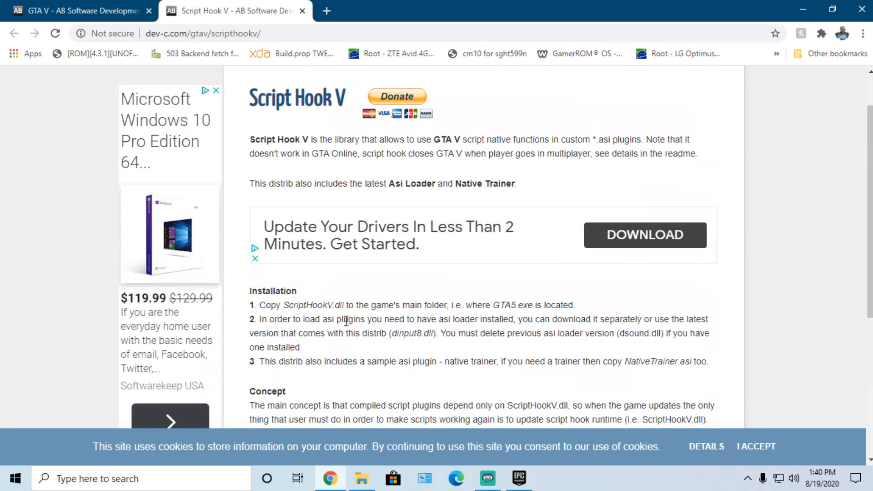
{"action": "scroll", "scroll_direction": "down", "scroll_amount": 3}
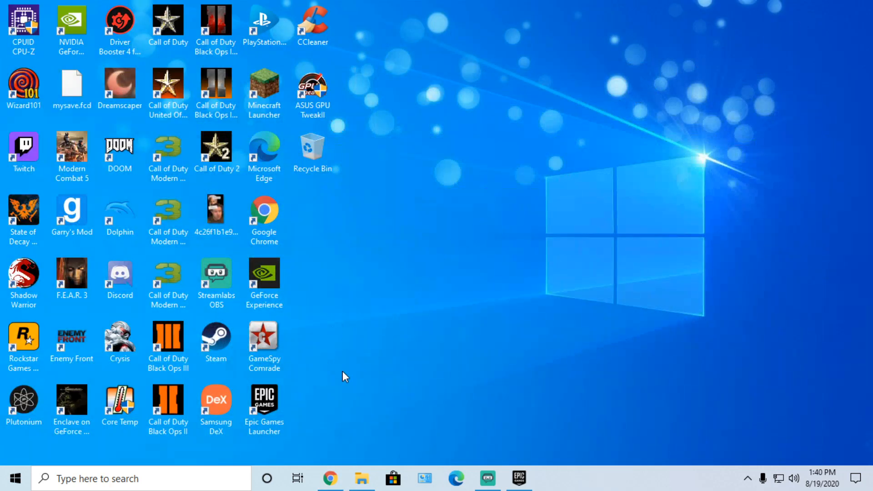
Step: Extract the ScriptHookV_1.0.2060.0 zip in Downloads and open the extracted folder
{"action": "left_click", "coordinate": [361, 478]}
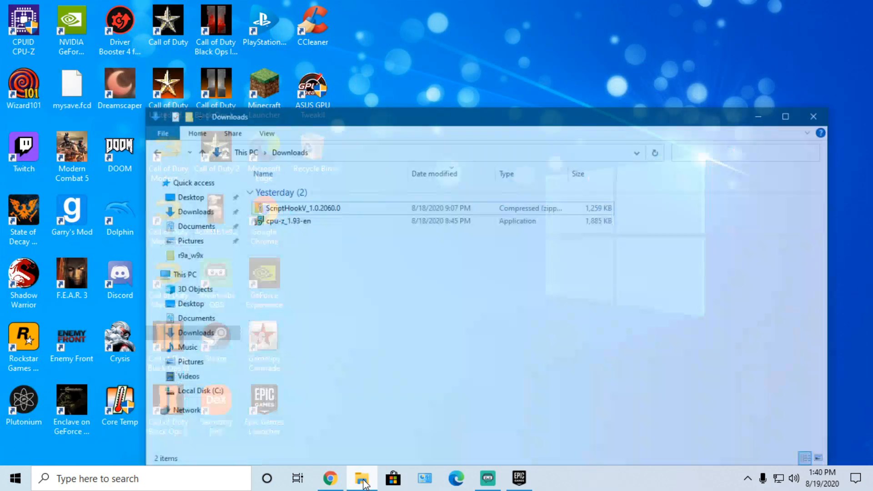
{"action": "right_click", "coordinate": [303, 208]}
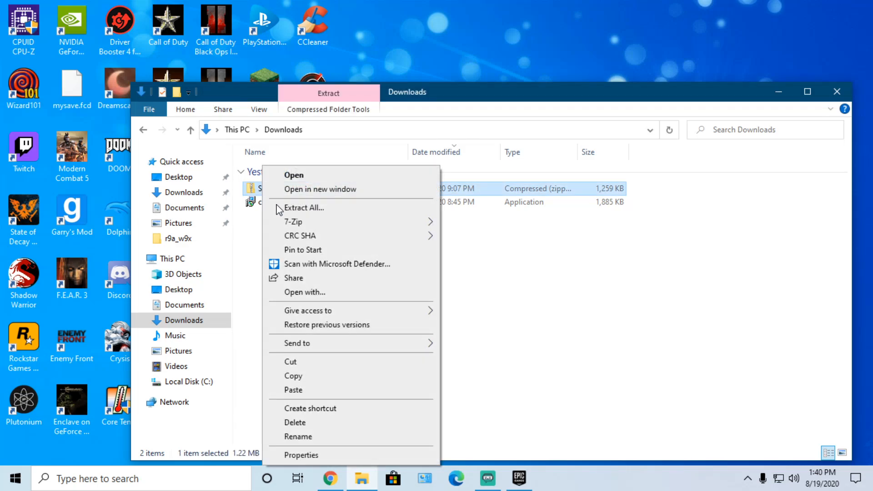
{"action": "left_click", "coordinate": [304, 207]}
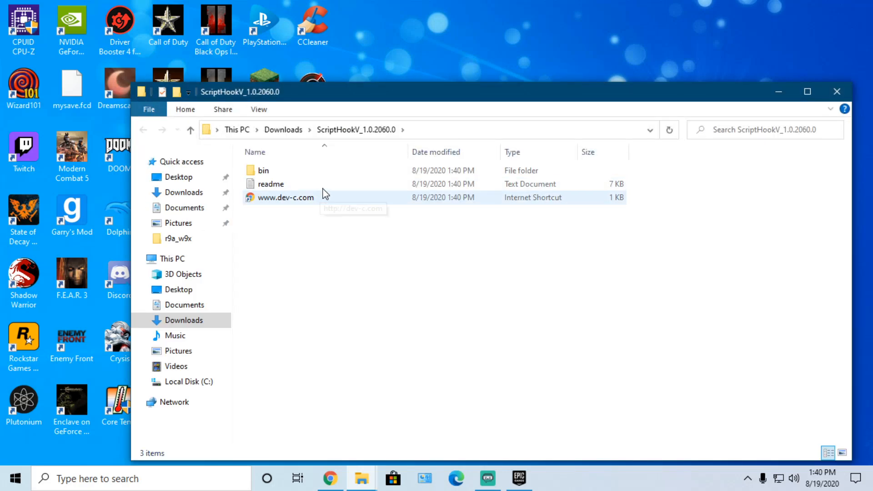
{"action": "mouse_move", "coordinate": [354, 223]}
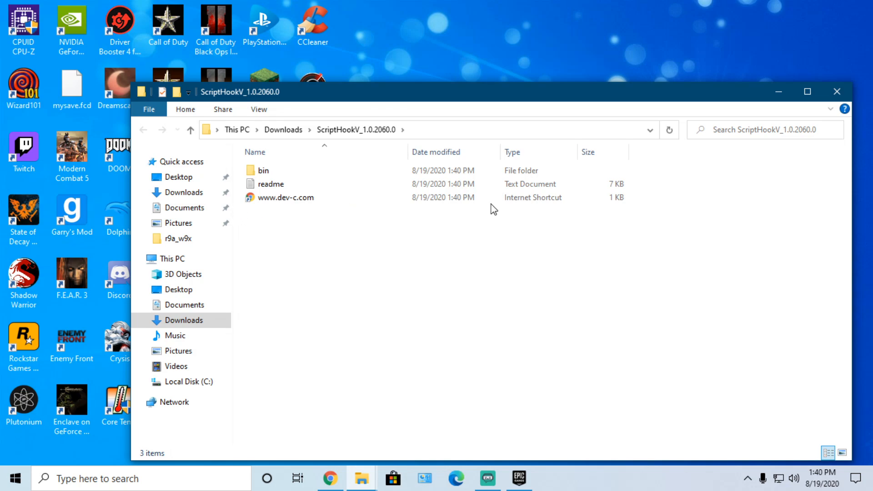
{"action": "left_click", "coordinate": [284, 197]}
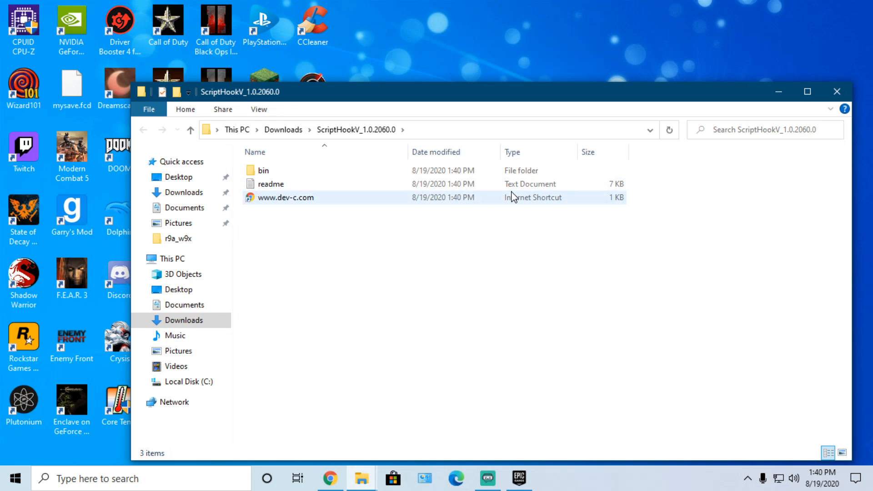
{"action": "left_click", "coordinate": [263, 171]}
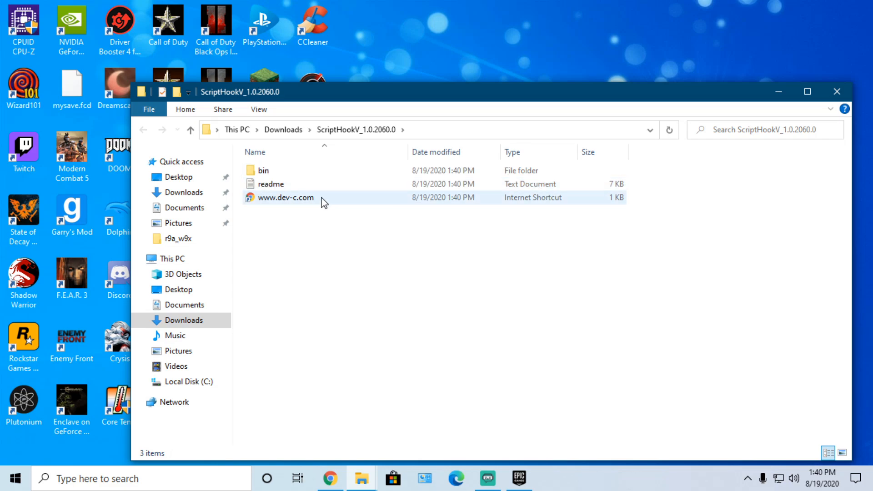
{"action": "double_click", "coordinate": [270, 183]}
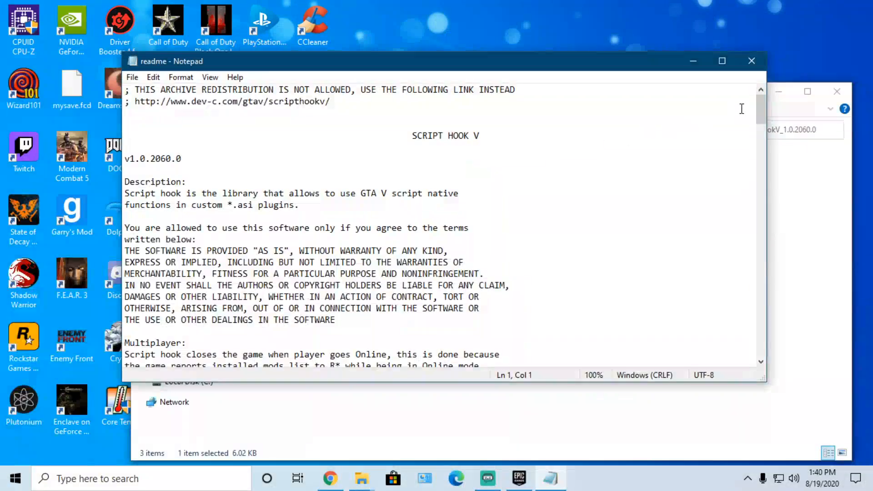
{"action": "scroll", "scroll_direction": "down", "scroll_amount": 3}
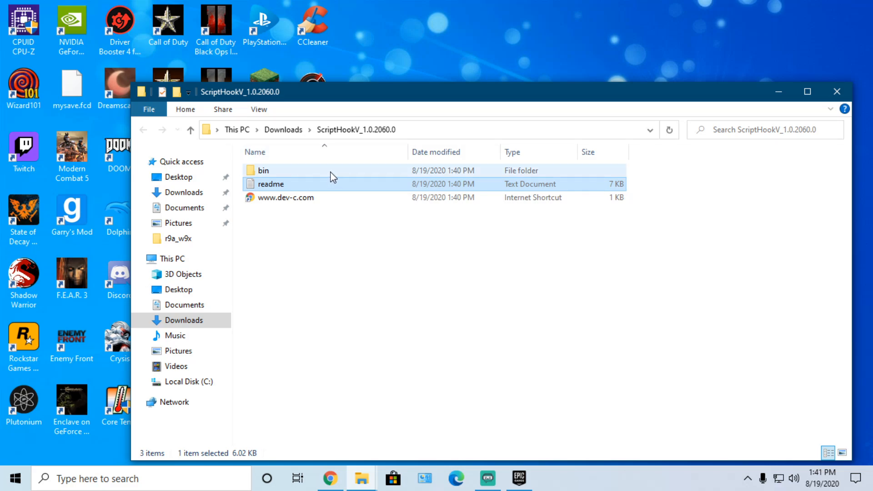
Step: Open the bin folder showing dinput8.dll, NativeTrainer.asi and ScriptHookV.dll
{"action": "double_click", "coordinate": [262, 171]}
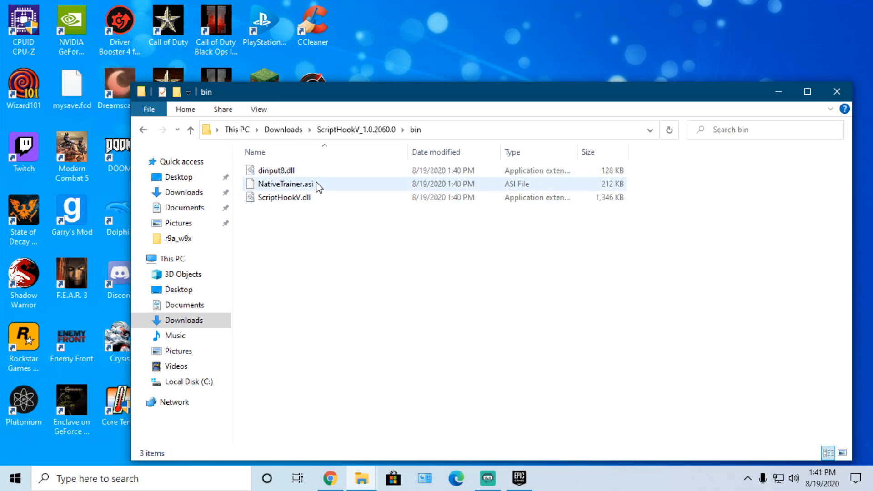
{"action": "left_click", "coordinate": [309, 219]}
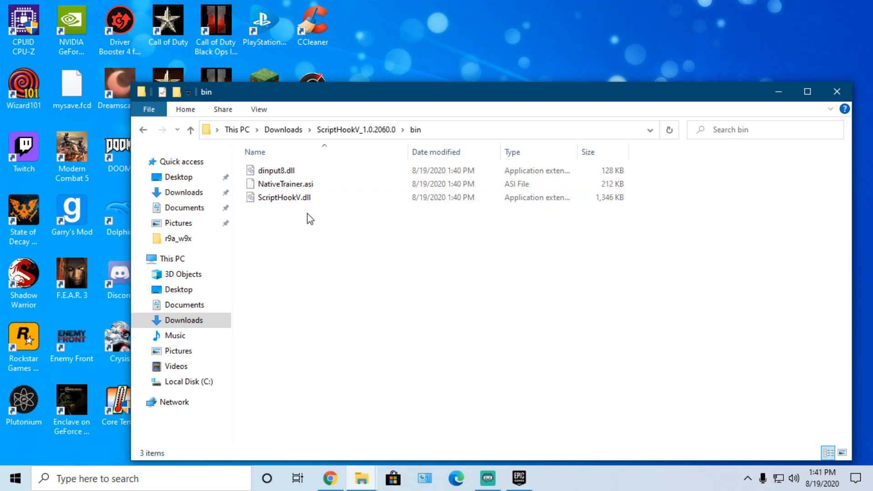
{"action": "left_click", "coordinate": [284, 197]}
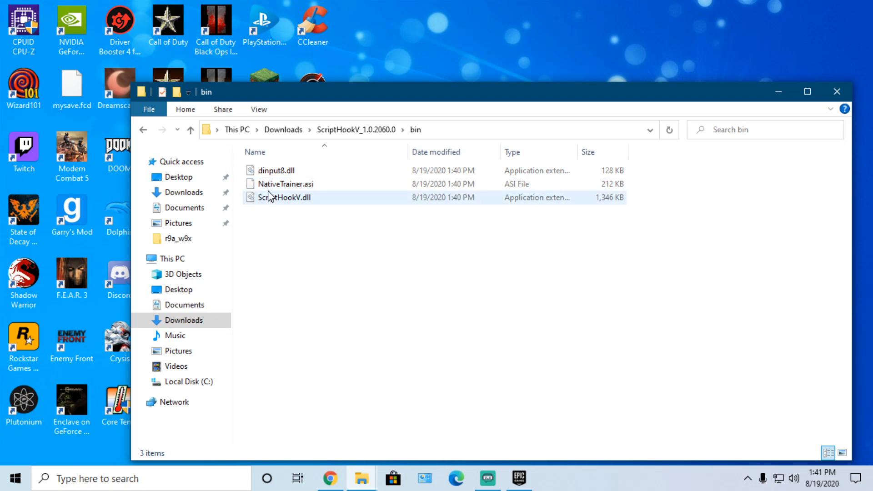
{"action": "left_click", "coordinate": [284, 183]}
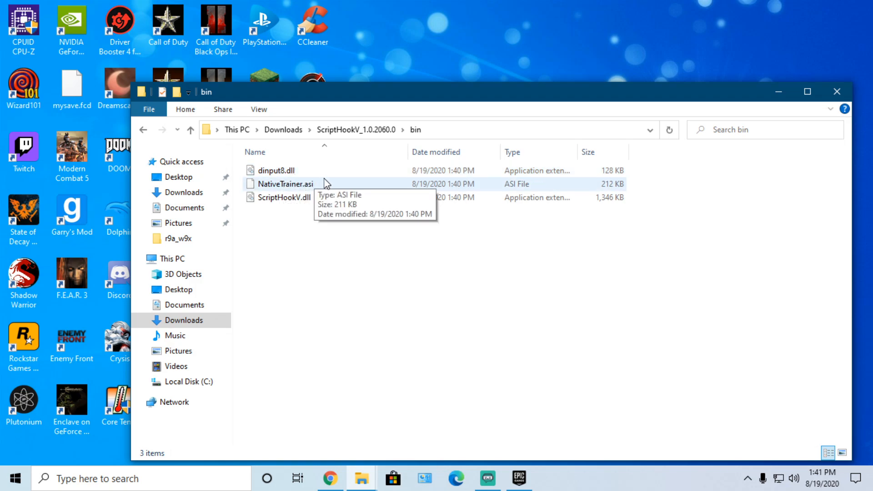
{"action": "mouse_move", "coordinate": [437, 158]}
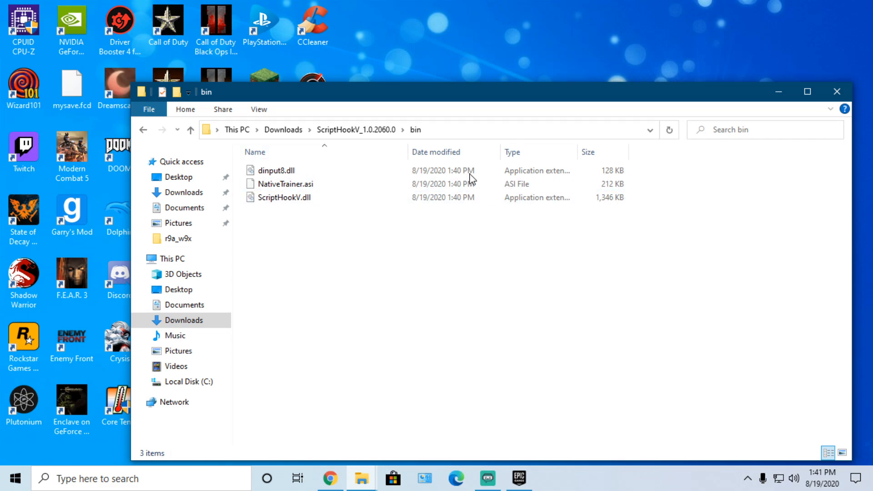
{"action": "mouse_move", "coordinate": [485, 211]}
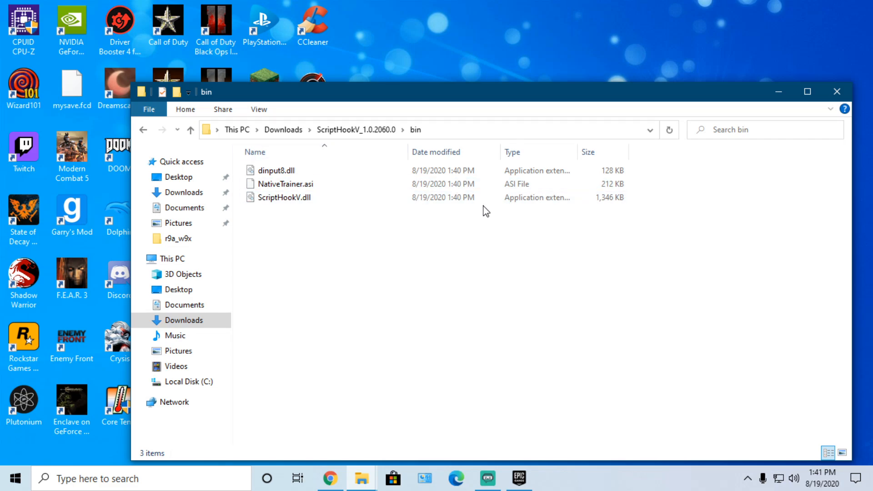
{"action": "mouse_move", "coordinate": [149, 109]}
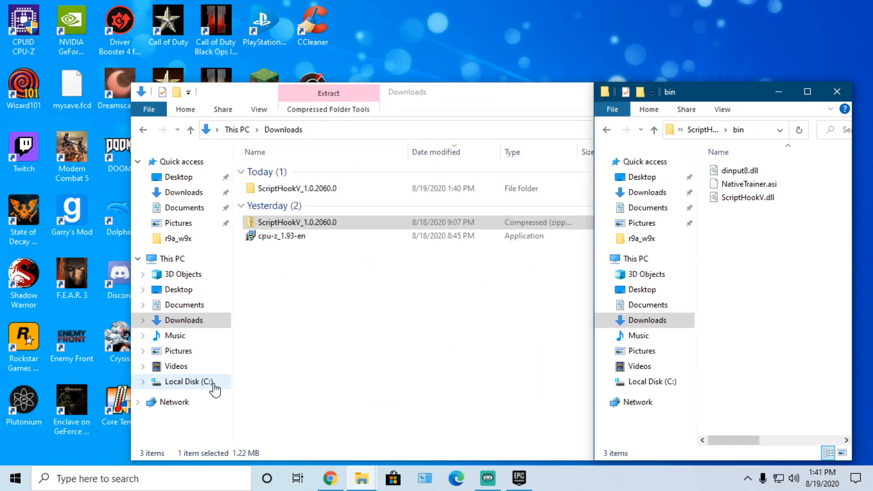
Step: Go through C: and Program Files to the Epic Games GTAV folder and scroll its files
{"action": "left_click", "coordinate": [188, 382]}
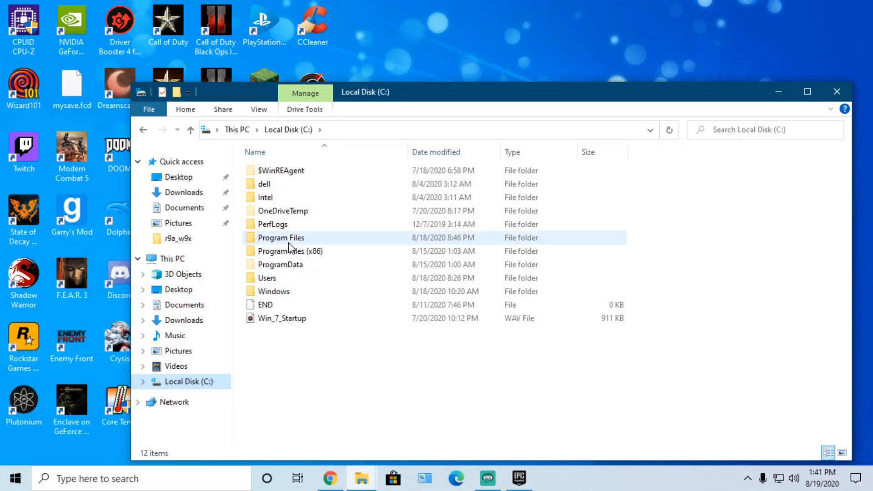
{"action": "double_click", "coordinate": [280, 238]}
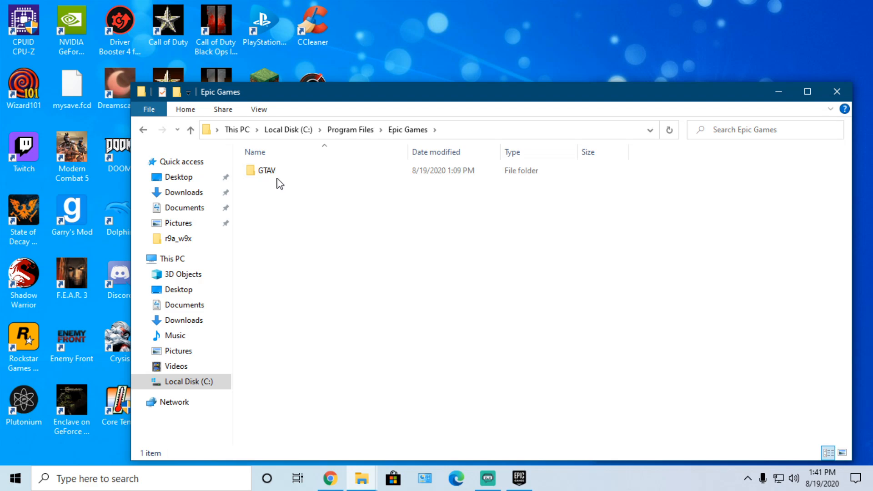
{"action": "double_click", "coordinate": [266, 171]}
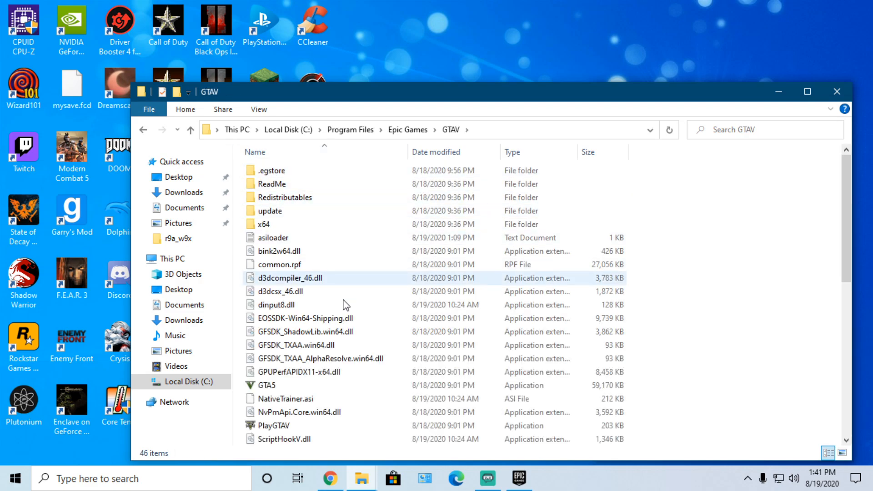
{"action": "scroll", "scroll_direction": "down", "scroll_amount": 3}
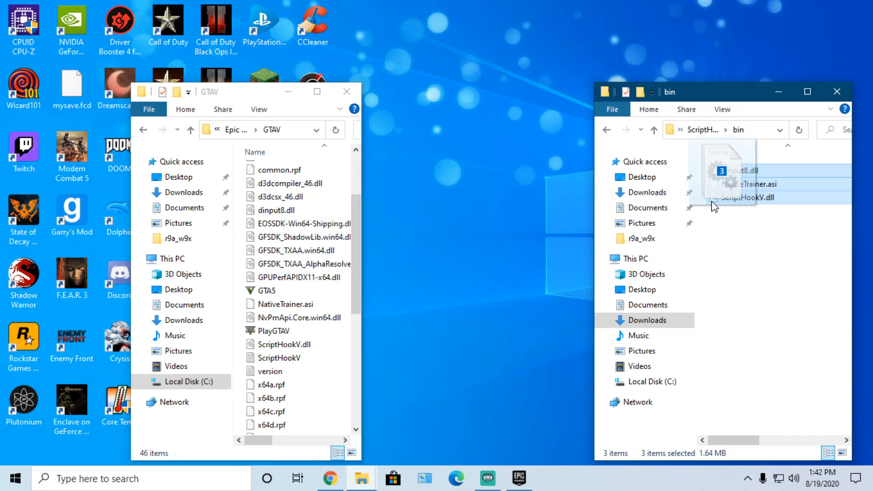
Step: Drag dinput8.dll, NativeTrainer.asi and ScriptHookV.dll from bin into the GTAV folder
{"action": "left_click_drag", "start_coordinate": [734, 183], "coordinate": [287, 273]}
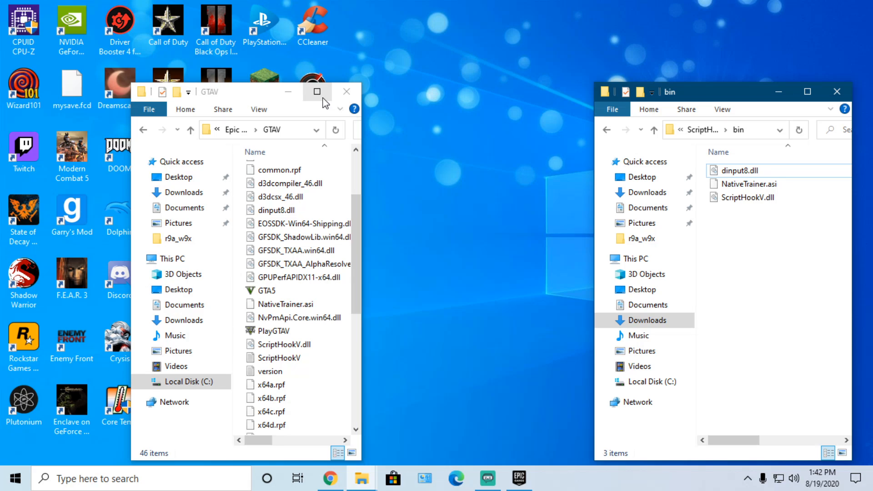
{"action": "mouse_move", "coordinate": [317, 92]}
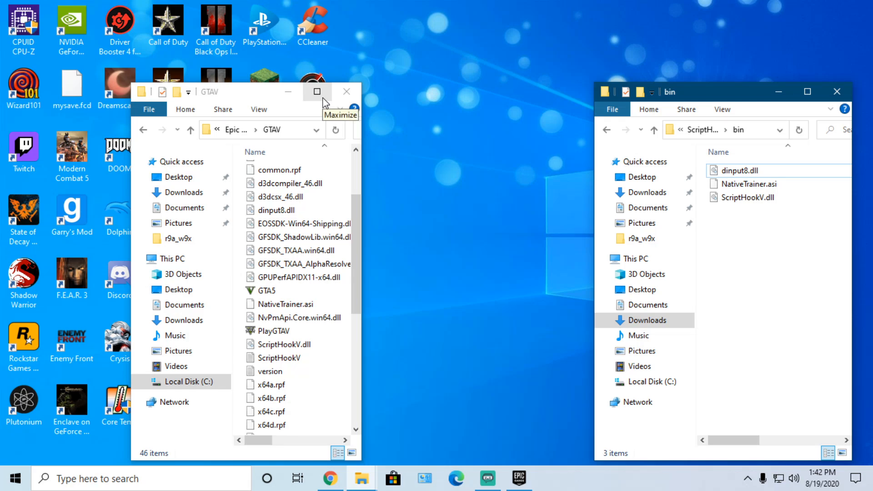
{"action": "mouse_move", "coordinate": [288, 92]}
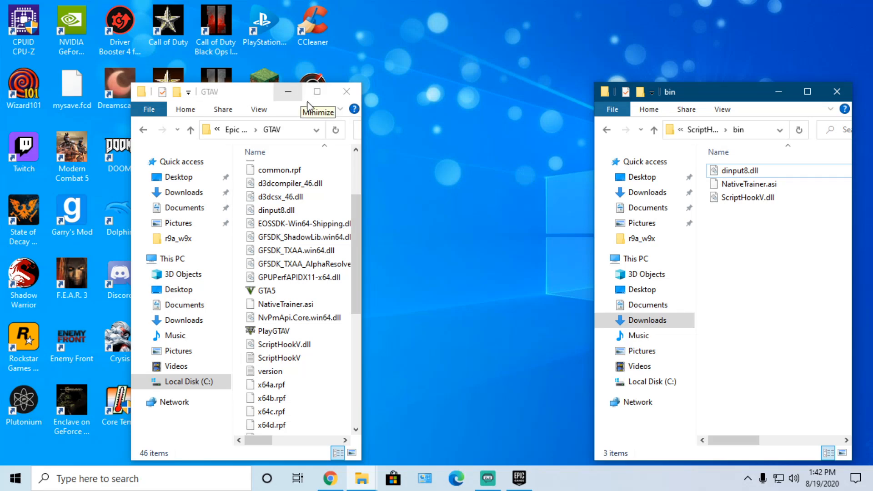
{"action": "mouse_move", "coordinate": [347, 91]}
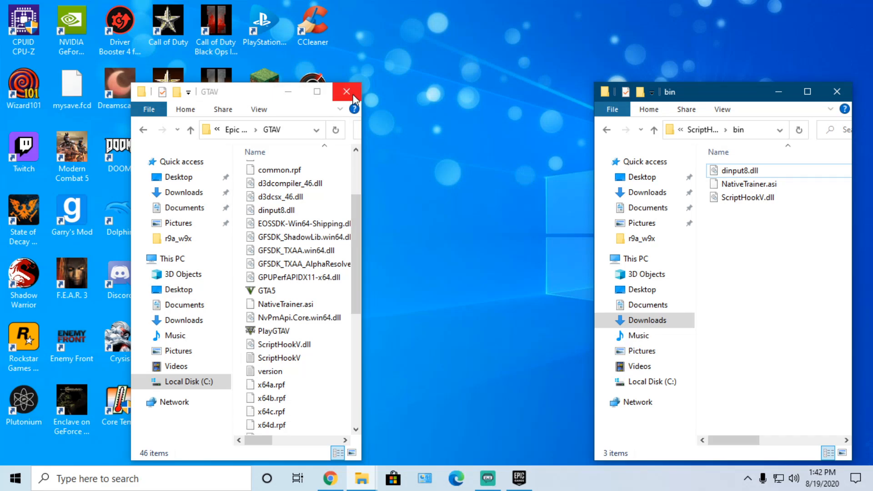
{"action": "mouse_move", "coordinate": [317, 91]}
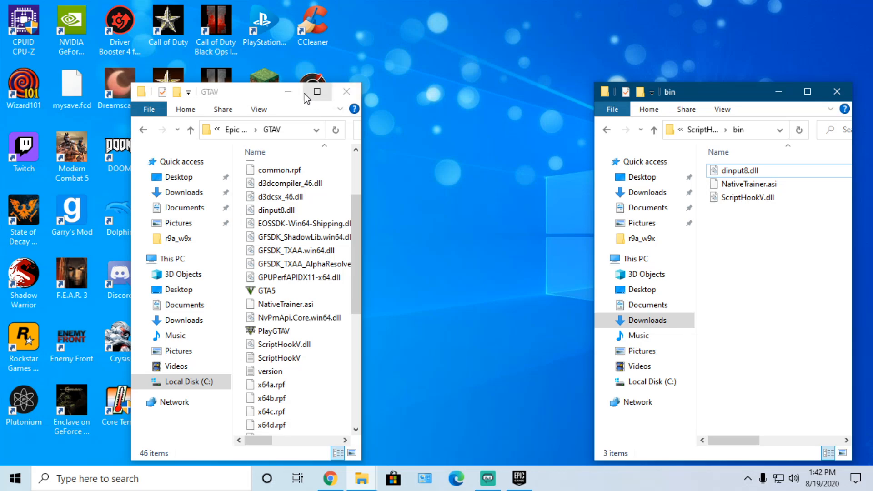
{"action": "mouse_move", "coordinate": [316, 91]}
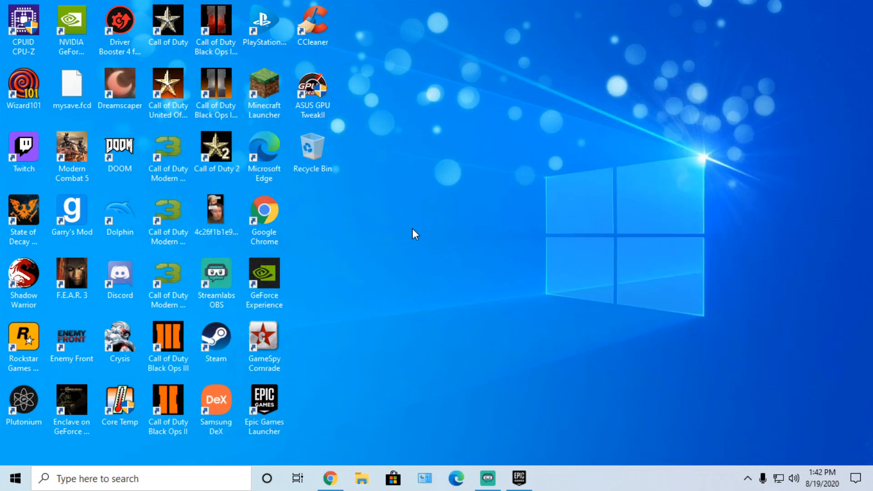
Step: Sort the desktop icons by name
{"action": "right_click", "coordinate": [414, 234]}
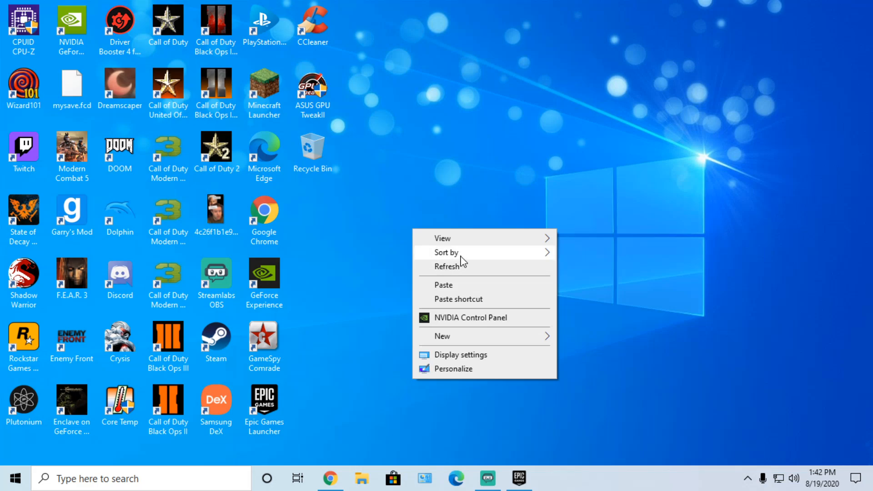
{"action": "left_click", "coordinate": [446, 253]}
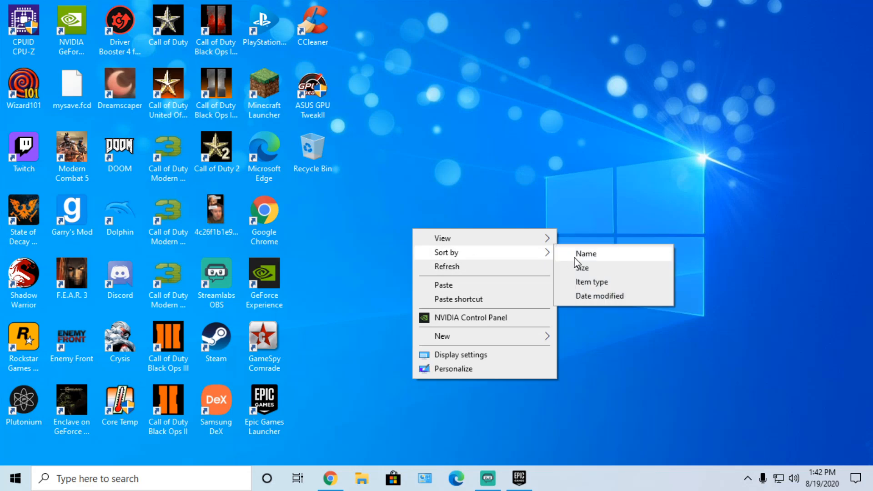
{"action": "left_click", "coordinate": [585, 254]}
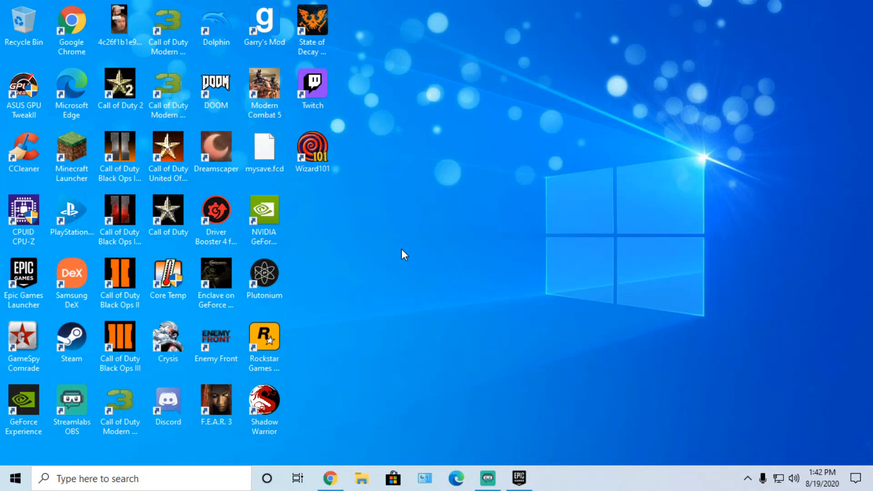
Step: Create a new empty text document on the desktop
{"action": "right_click", "coordinate": [395, 256]}
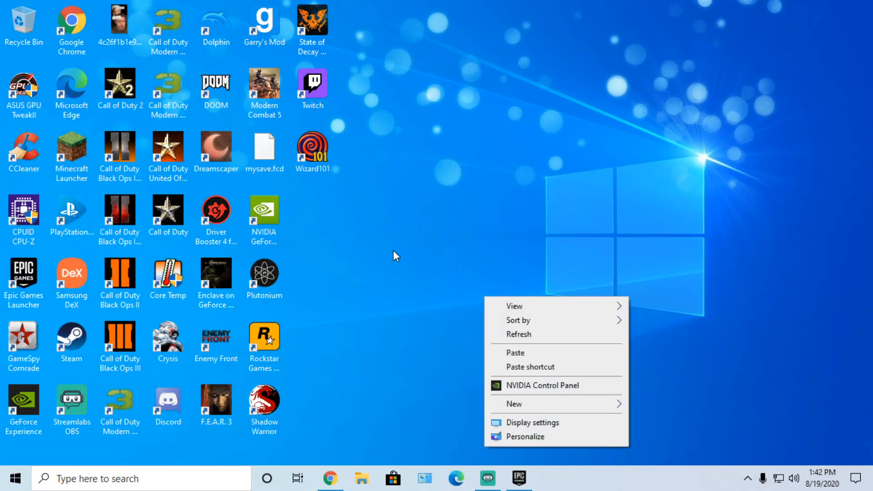
{"action": "mouse_move", "coordinate": [518, 320]}
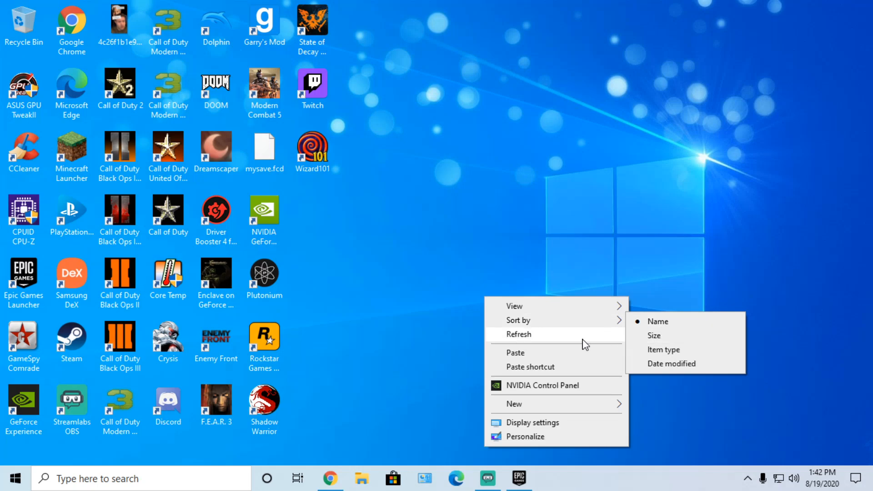
{"action": "mouse_move", "coordinate": [600, 332]}
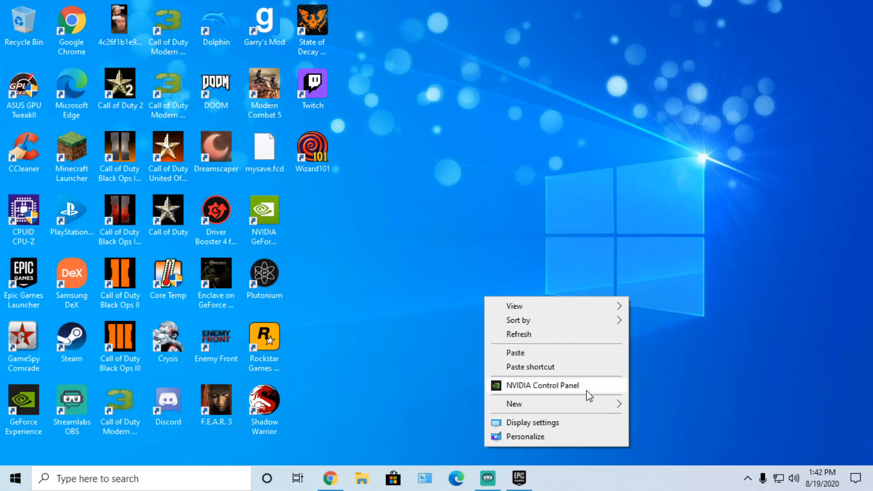
{"action": "left_click", "coordinate": [514, 404]}
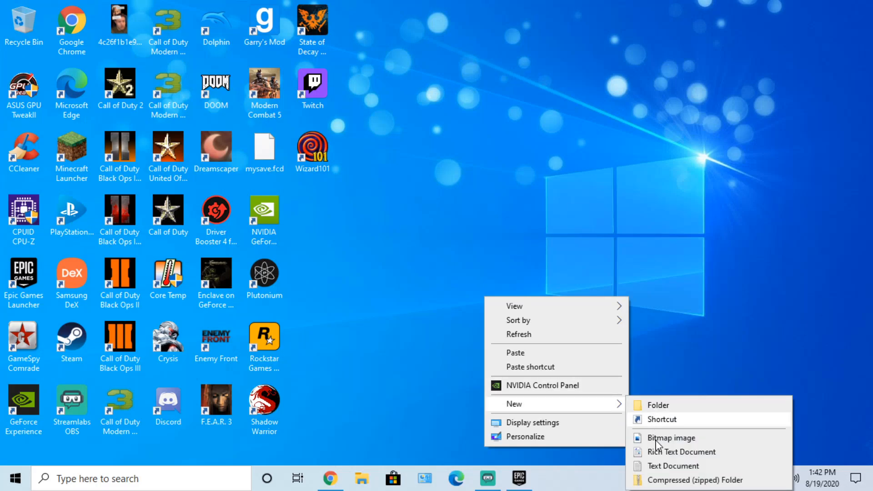
{"action": "left_click", "coordinate": [672, 465]}
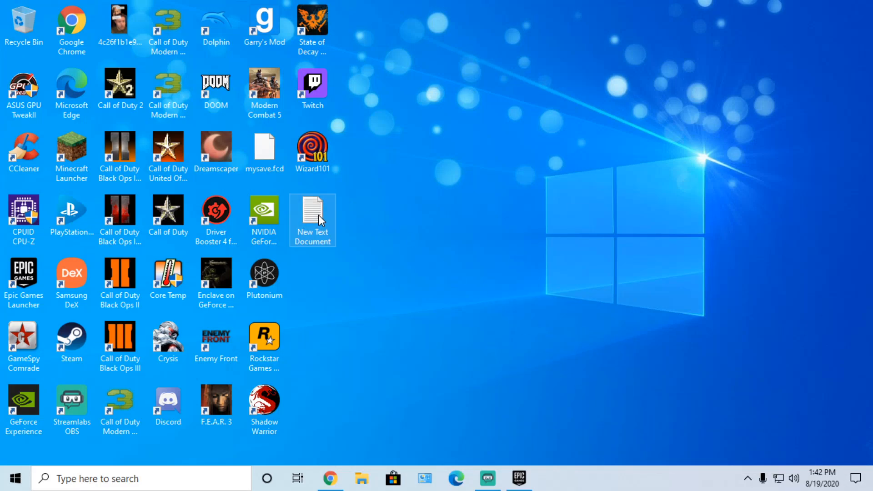
Step: Open the New Text Document maximized and write 'F4= Open the mod menu'
{"action": "double_click", "coordinate": [313, 217]}
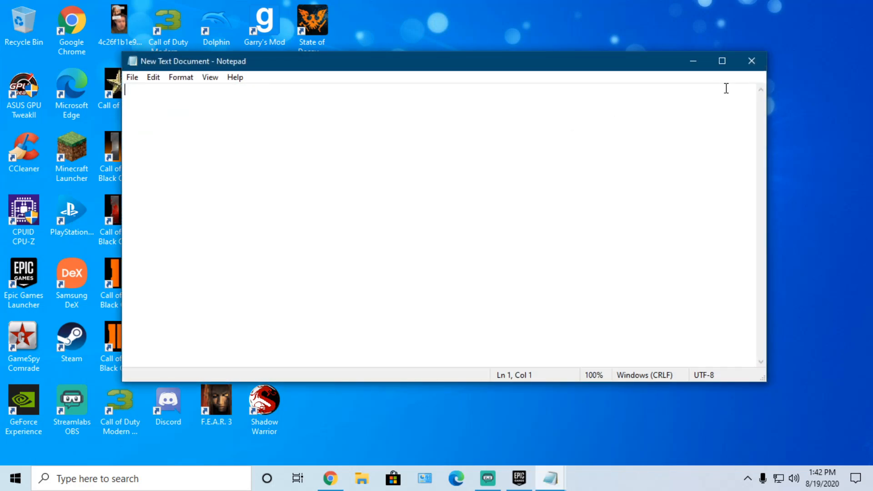
{"action": "left_click", "coordinate": [721, 61]}
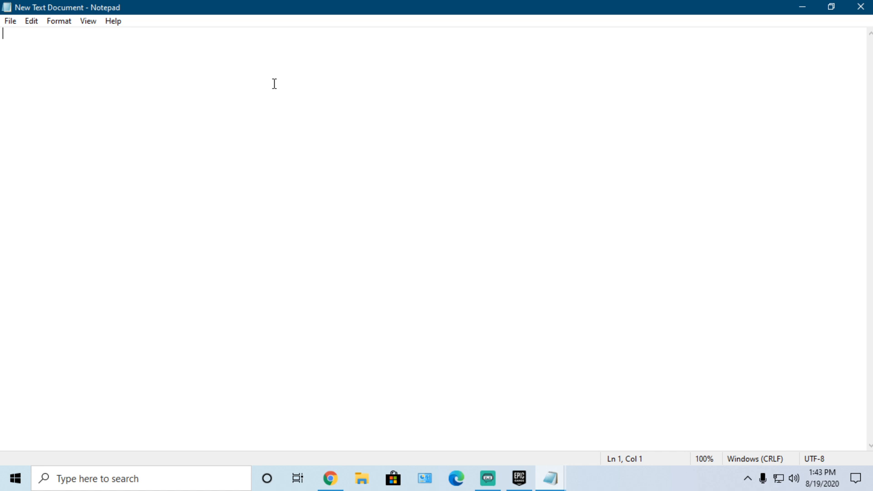
{"action": "type", "text": "f4"}
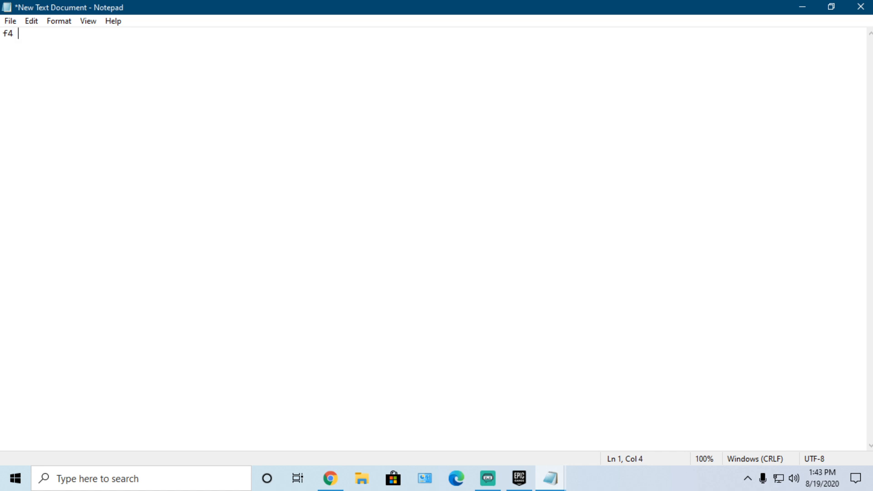
{"action": "key", "text": "backspace"}
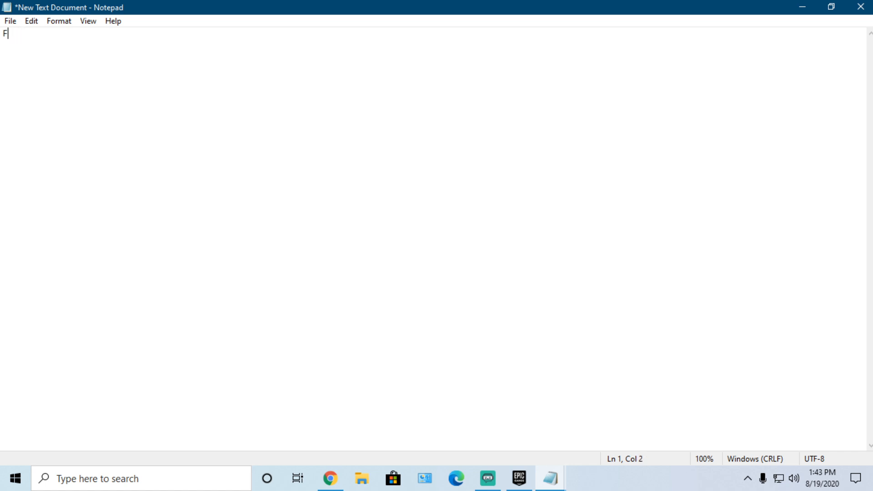
{"action": "type", "text": "4"}
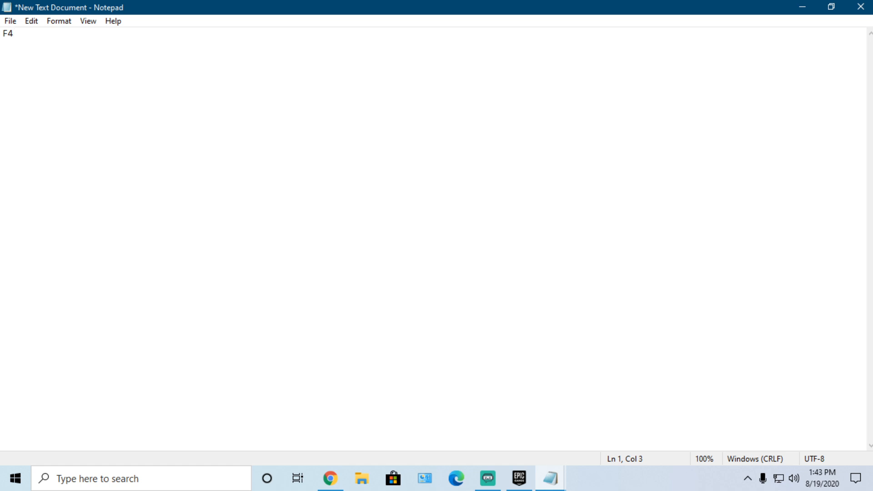
{"action": "type", "text": "="}
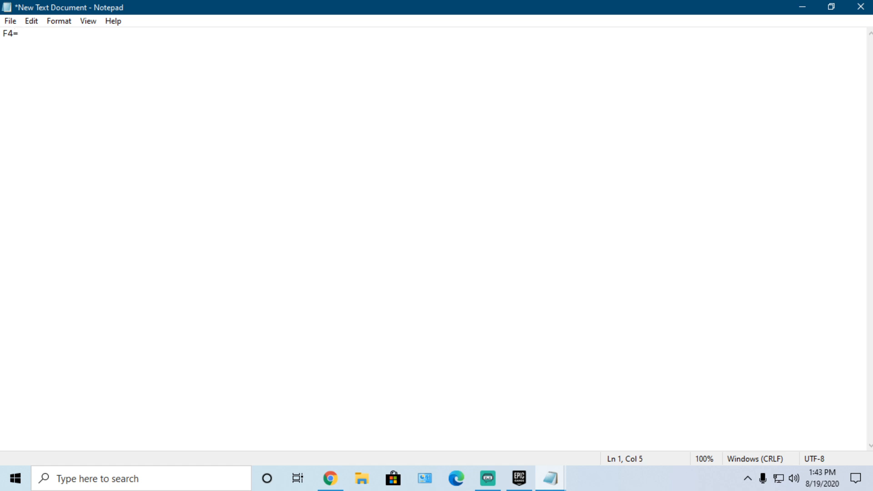
{"action": "type", "text": "Open the"}
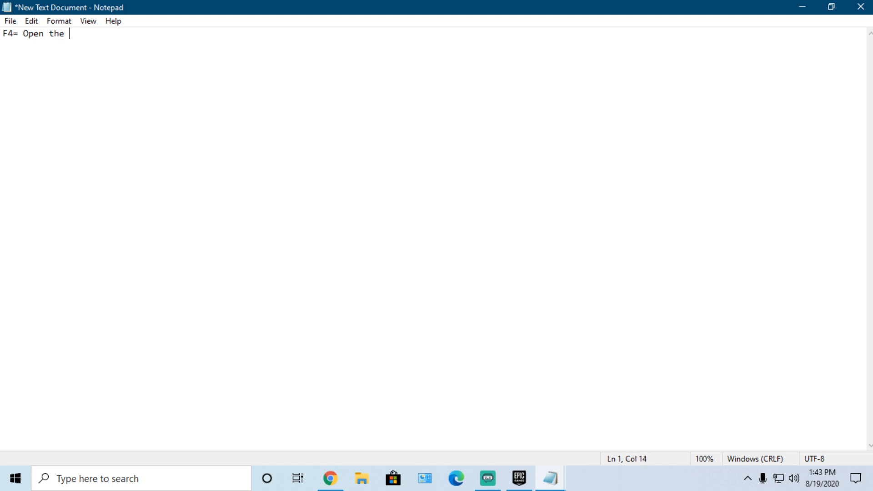
{"action": "type", "text": "mod menu"}
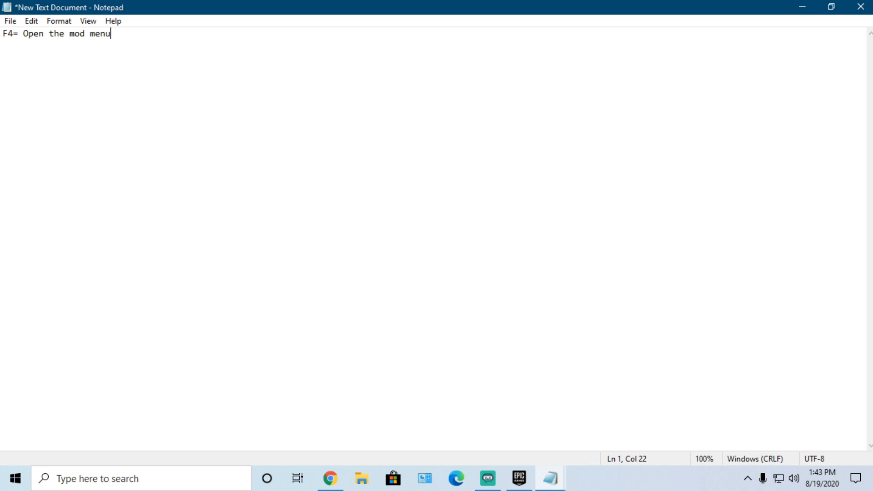
{"action": "key", "text": "Enter"}
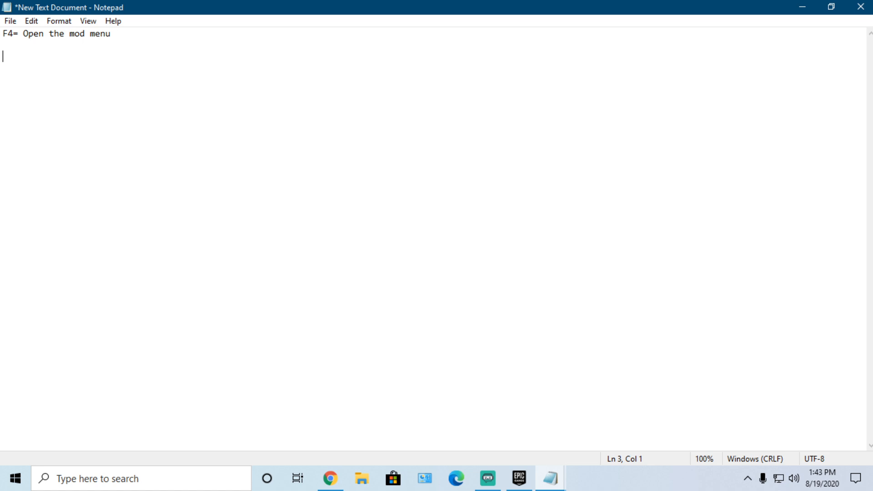
{"action": "mouse_move", "coordinate": [235, 72]}
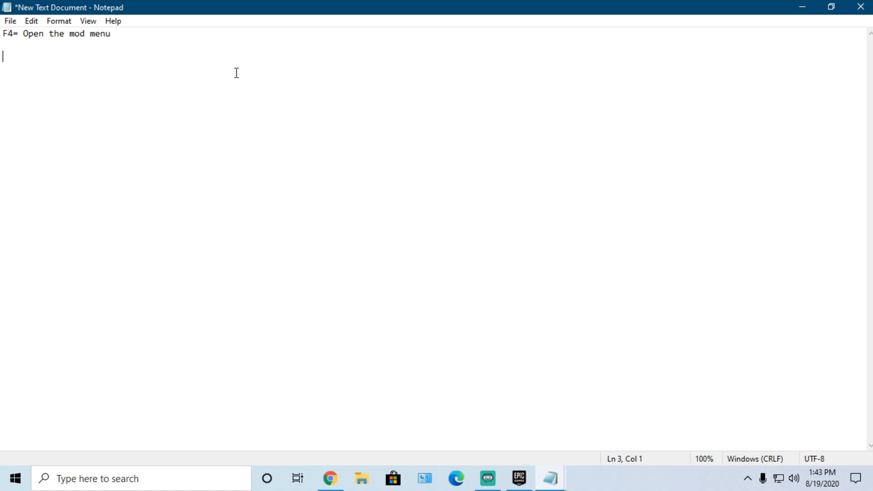
Step: Add the line 'Directional Buttons: 8, 4 6 and 2'
{"action": "type", "text": "Direc"}
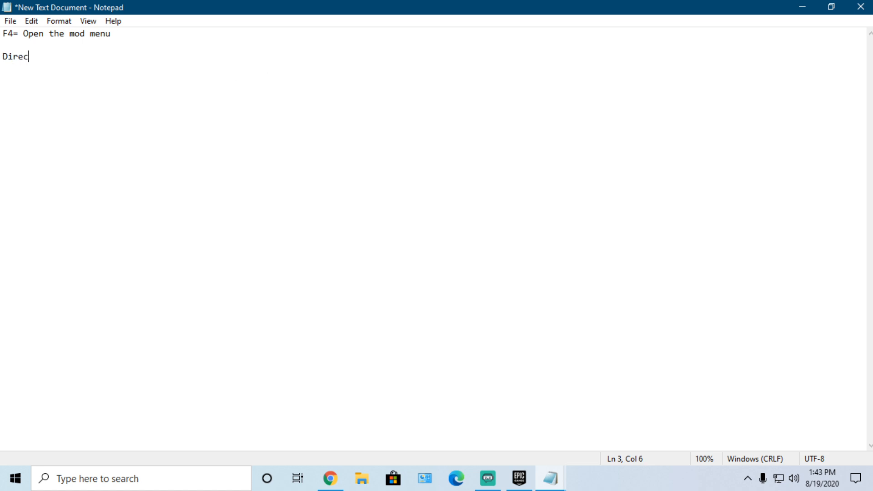
{"action": "type", "text": "tional zb"}
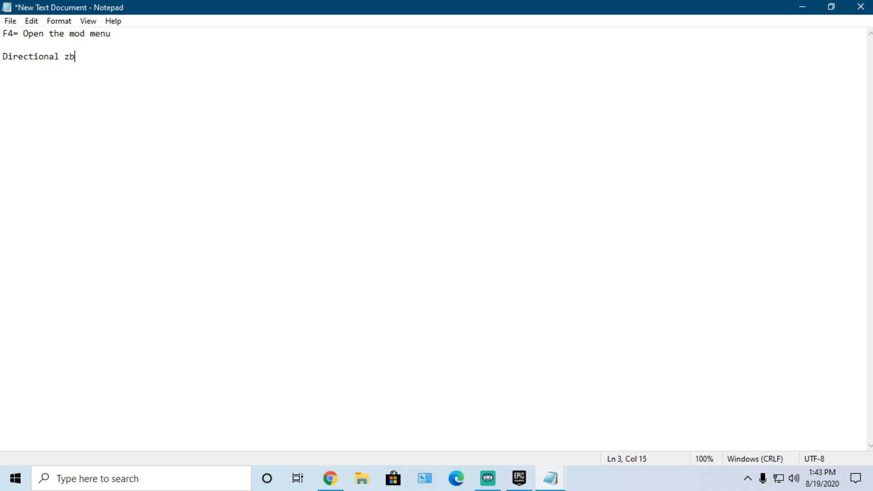
{"action": "key", "text": "Backspace"}
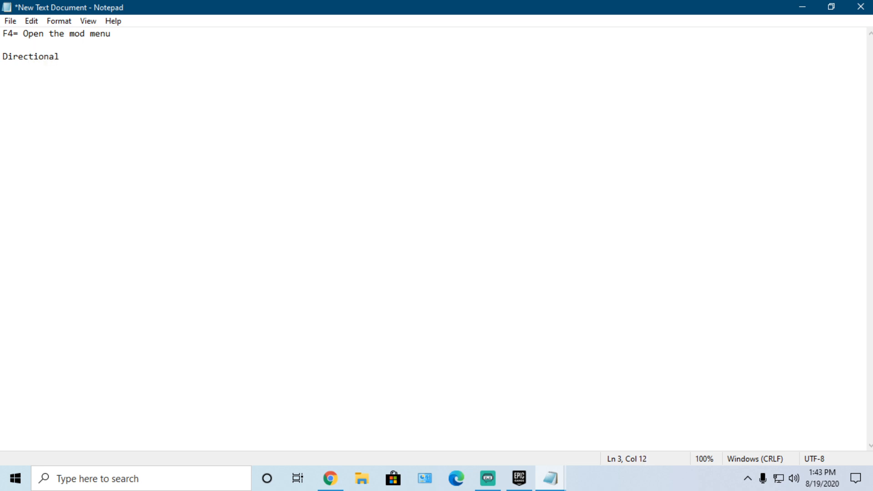
{"action": "type", "text": "Butto"}
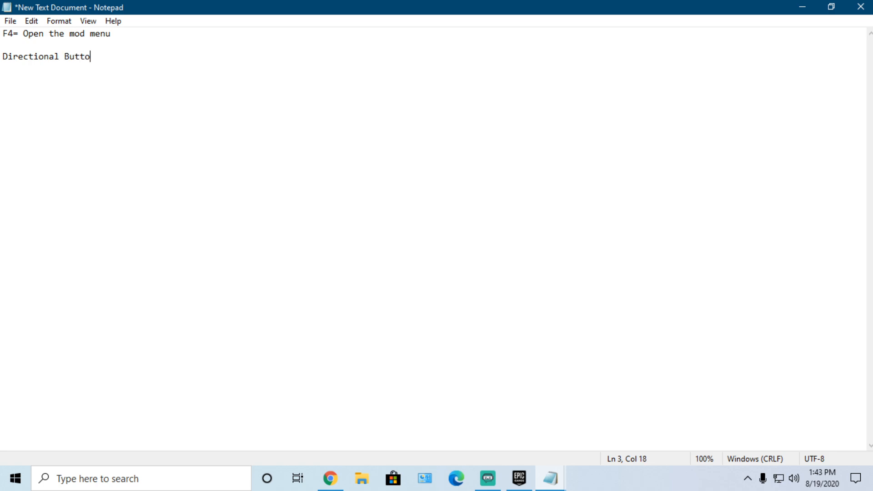
{"action": "type", "text": "ns"}
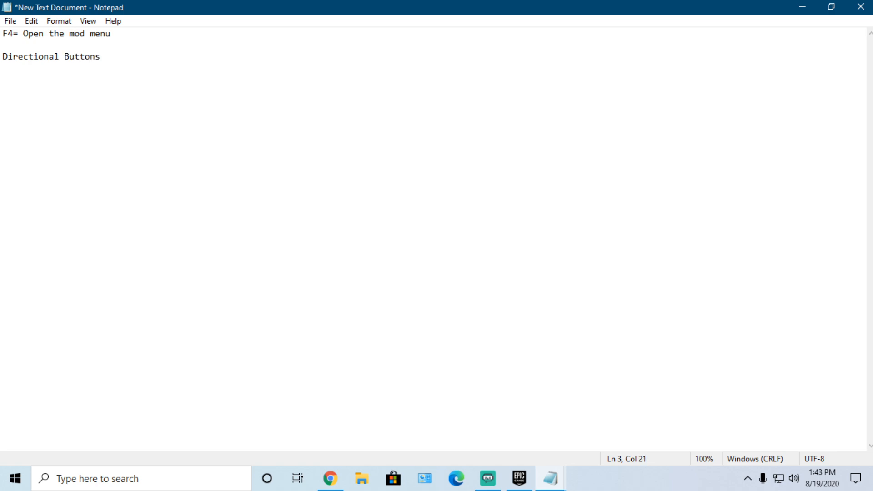
{"action": "type", "text": "8,"}
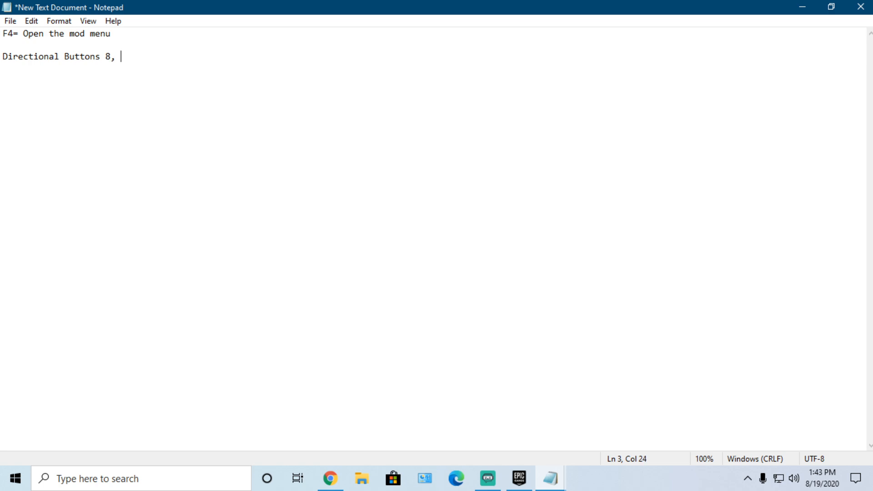
{"action": "type", "text": "4 6"}
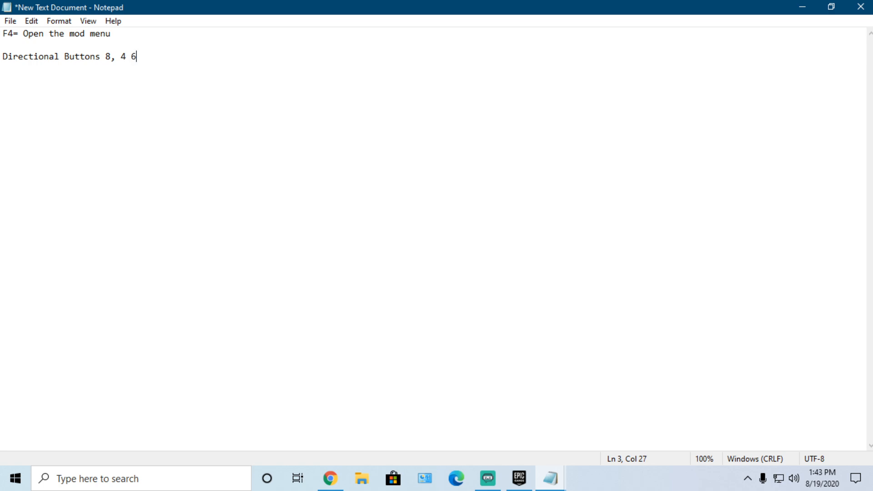
{"action": "type", "text": "an"}
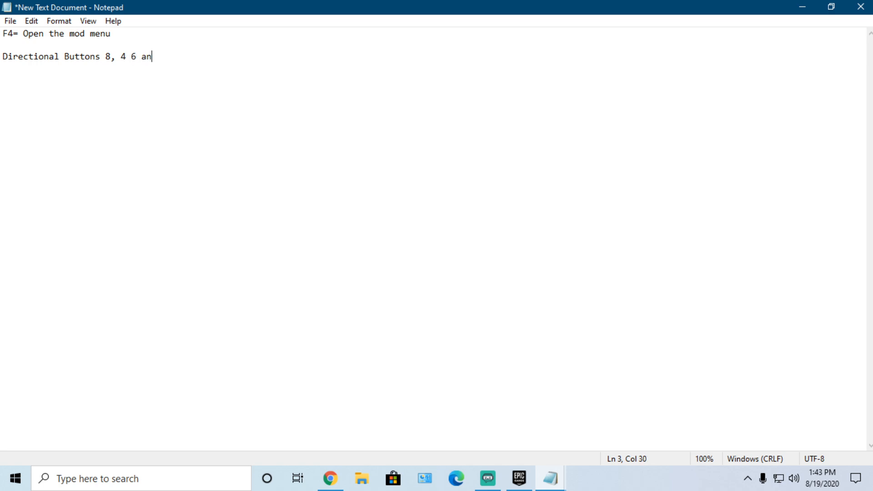
{"action": "type", "text": "d 2"}
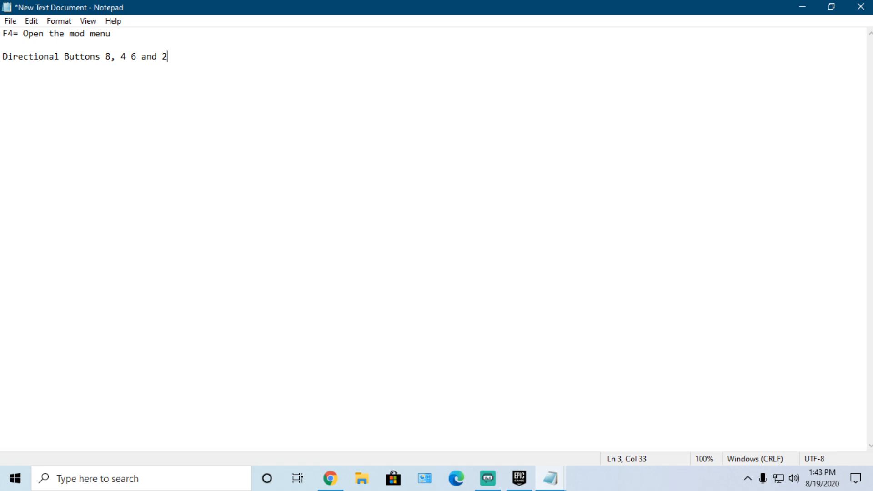
{"action": "mouse_move", "coordinate": [155, 80]}
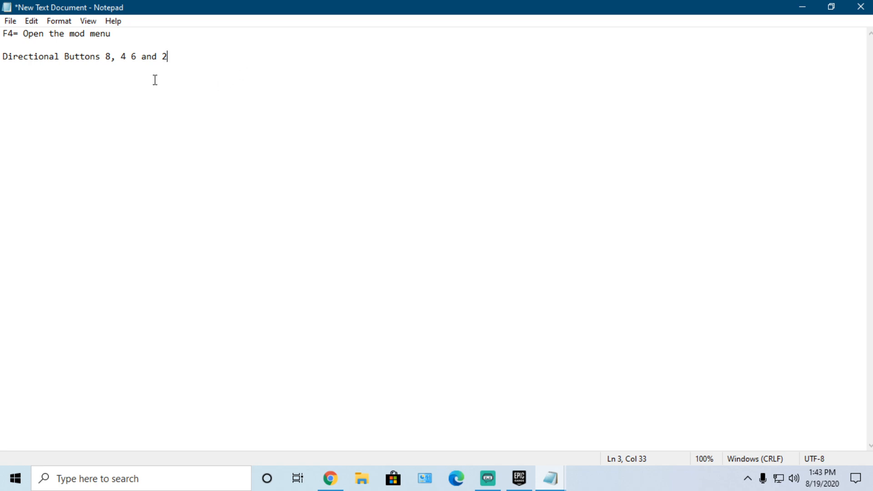
{"action": "left_click", "coordinate": [102, 57]}
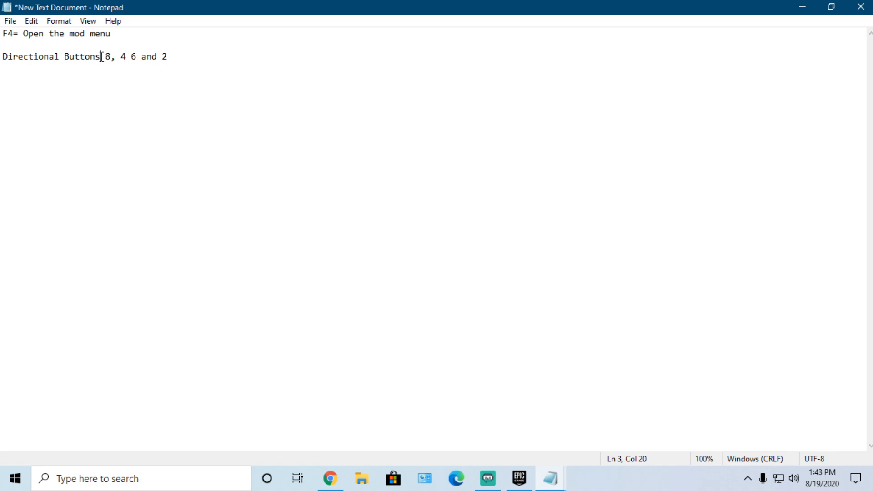
{"action": "type", "text": ":"}
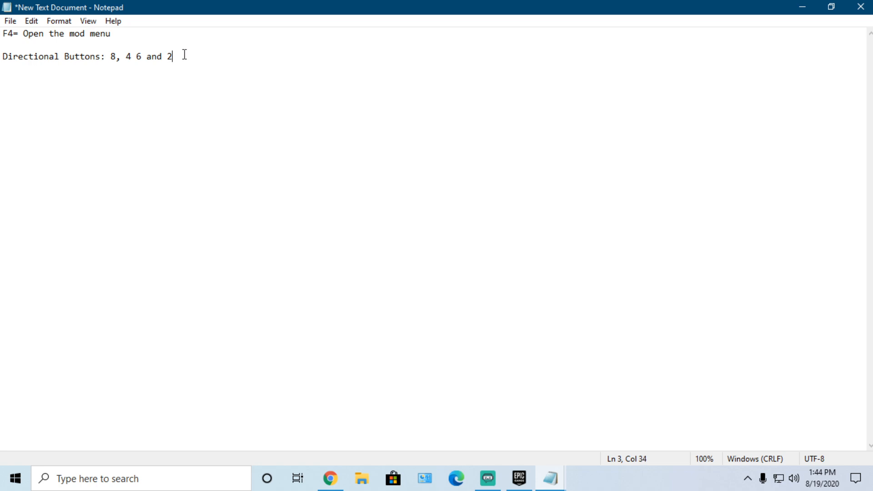
{"action": "key", "text": "Enter"}
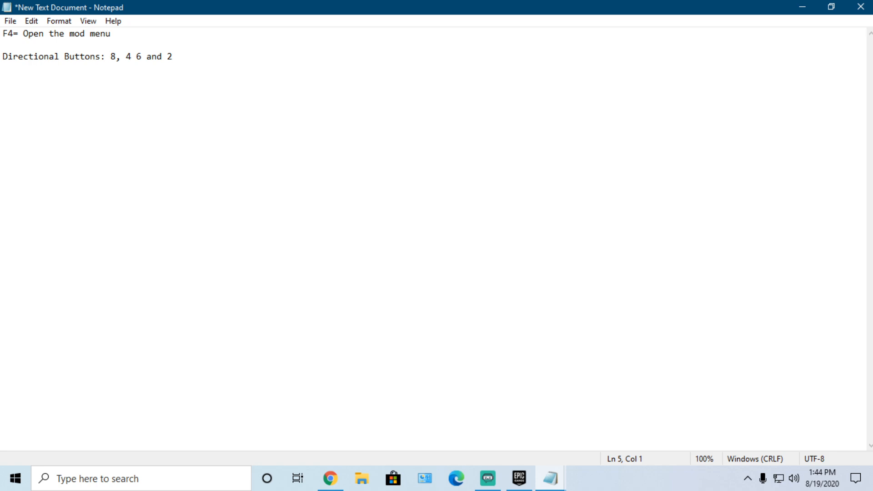
Step: Add the line 'Enter= 5'
{"action": "type", "text": "enter"}
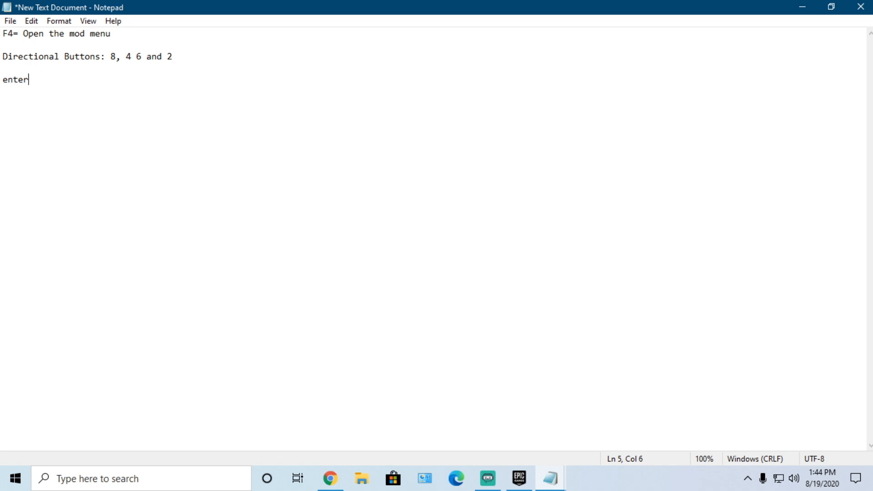
{"action": "type", "text": "\\\\"}
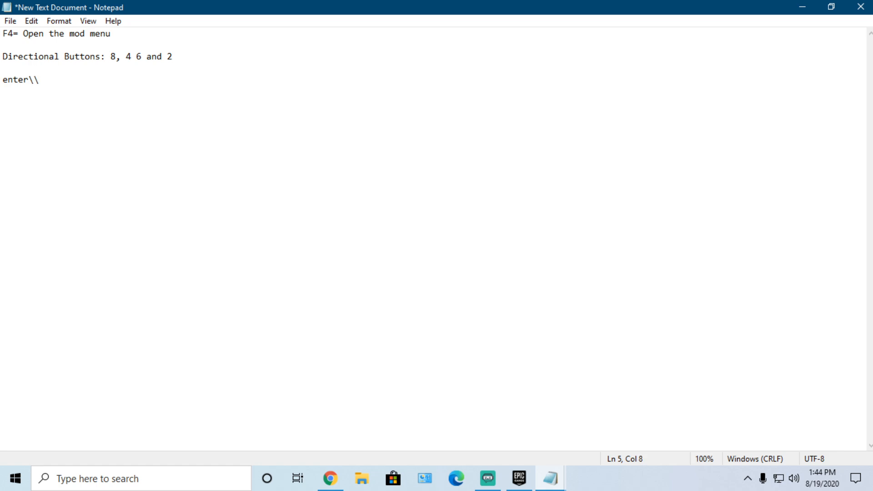
{"action": "left_click", "coordinate": [2, 80]}
{"action": "type", "text": "E"}
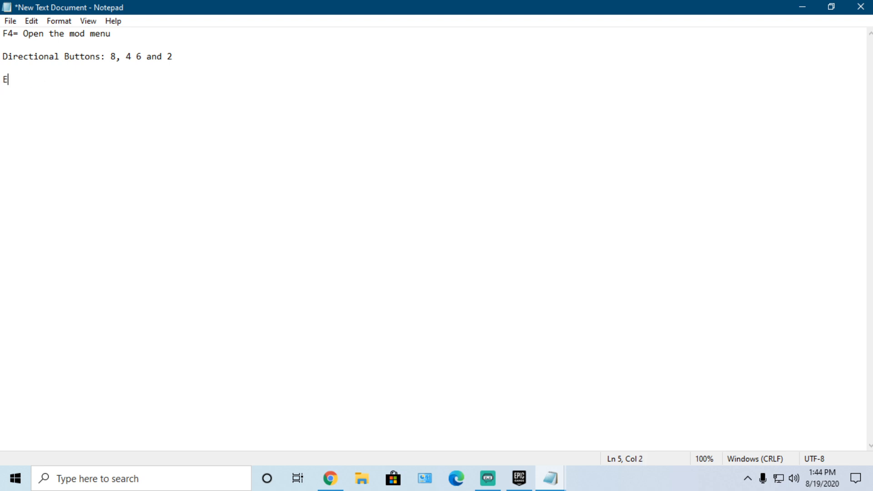
{"action": "type", "text": "nter"}
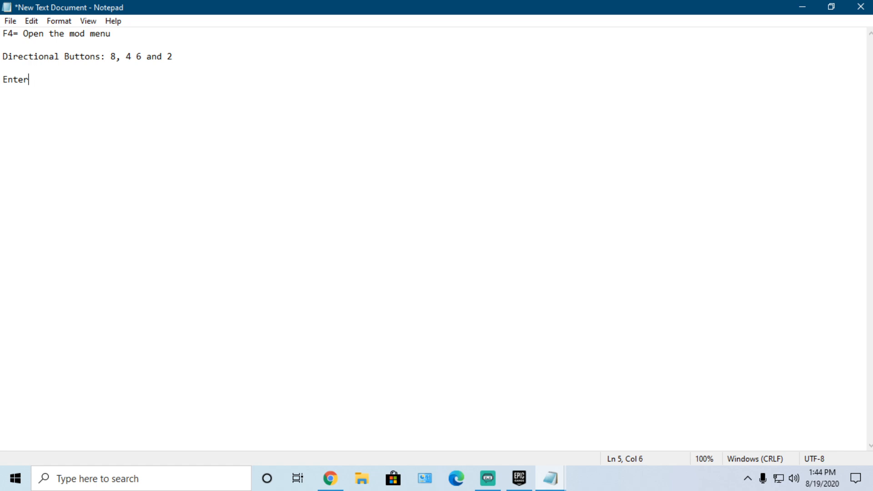
{"action": "type", "text": "= 5"}
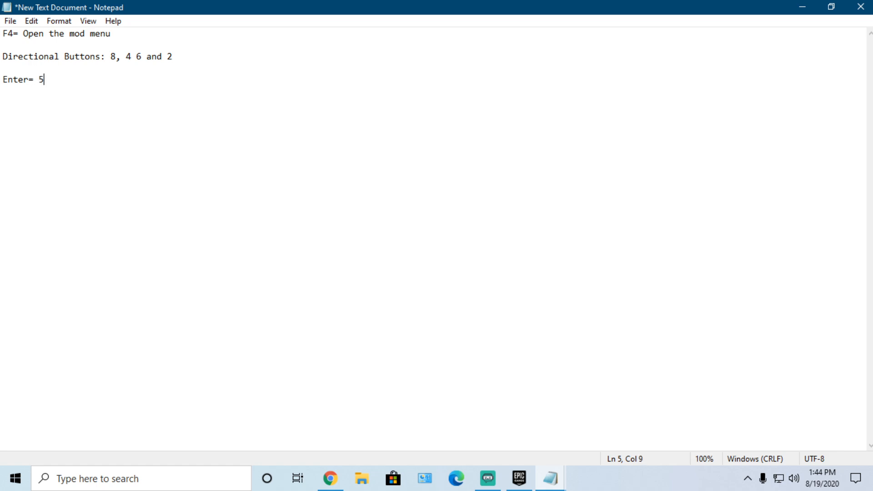
{"action": "mouse_move", "coordinate": [110, 60]}
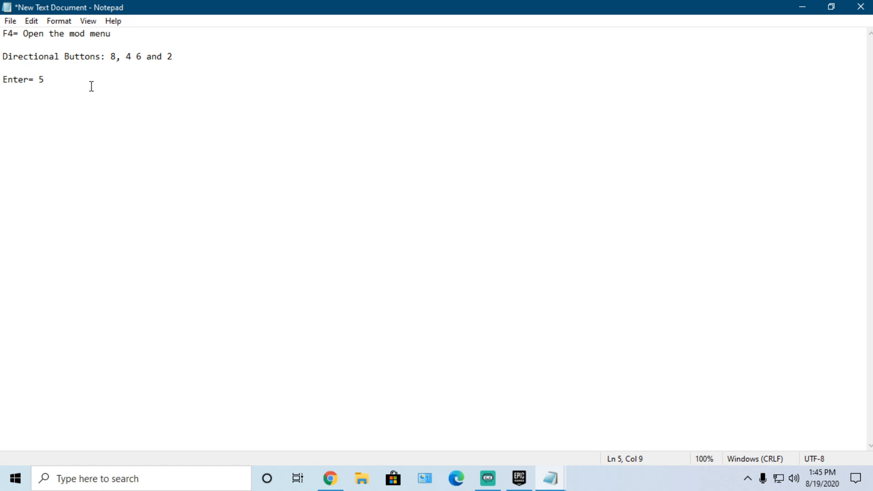
Step: Add the line 'Back Out\Go Back= Backspace button'
{"action": "type", "text": "Back Out"}
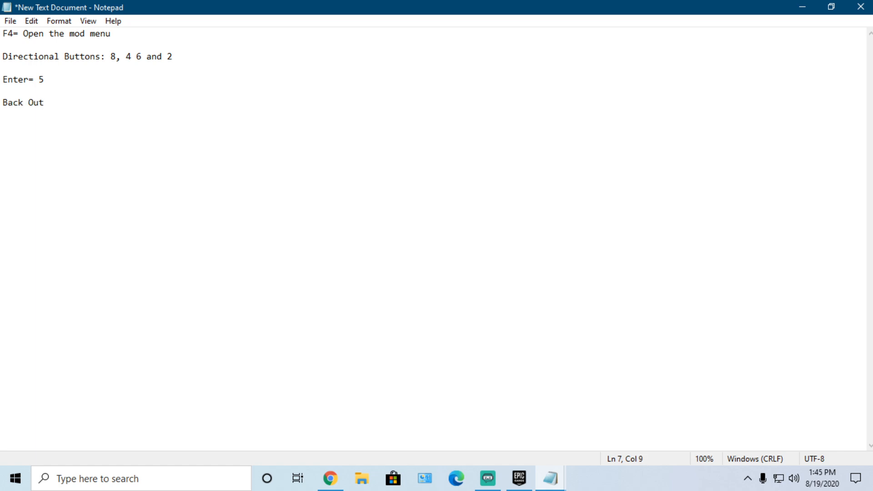
{"action": "type", "text": "\\"}
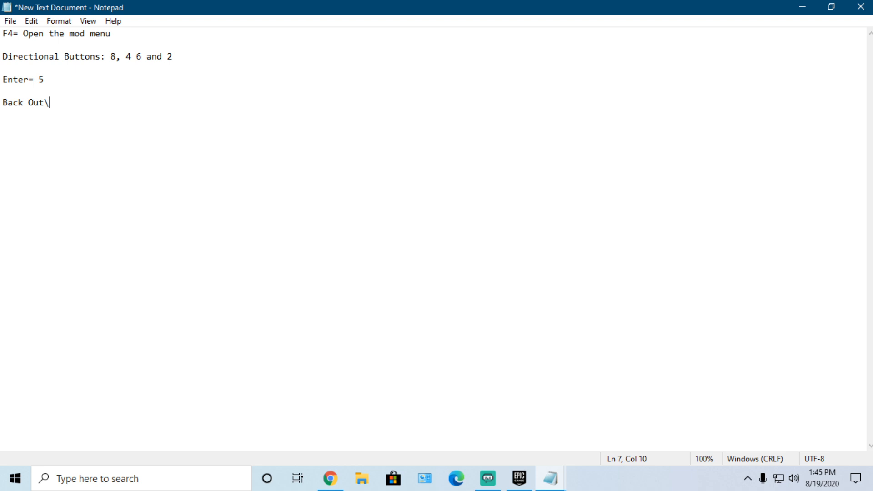
{"action": "type", "text": "Go Back"}
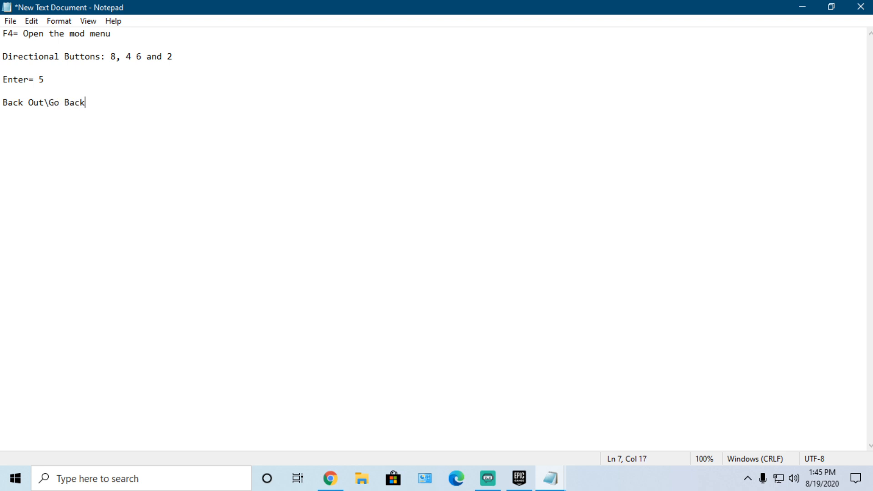
{"action": "type", "text": "="}
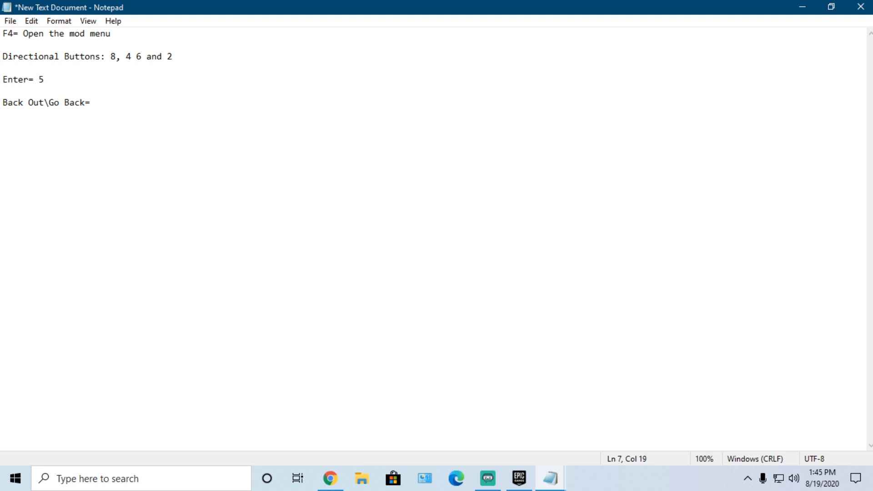
{"action": "type", "text": "Backspa"}
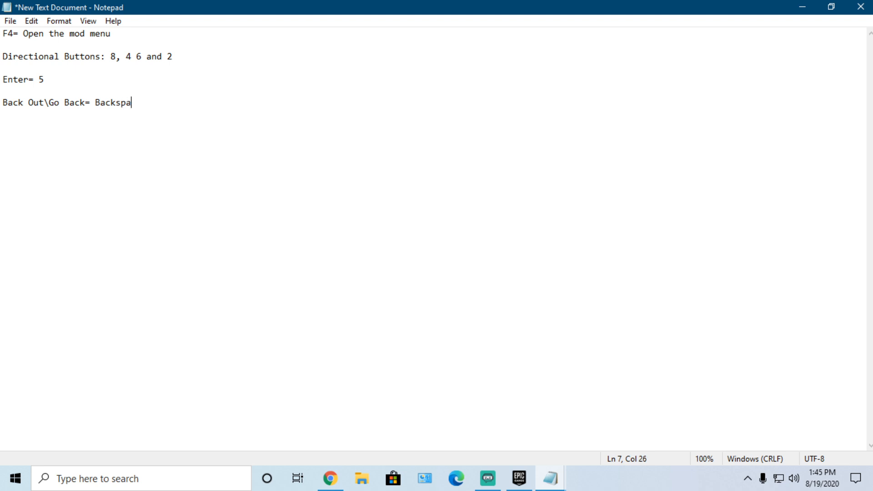
{"action": "type", "text": "ce buto"}
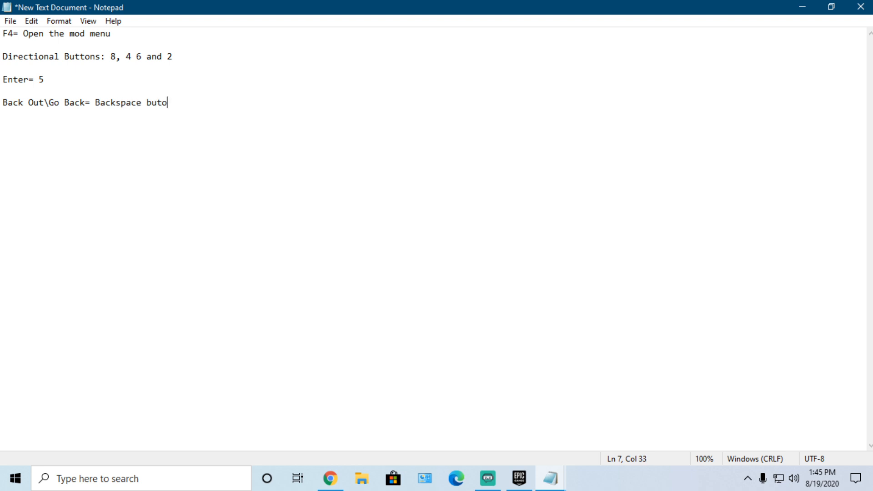
{"action": "type", "text": "n"}
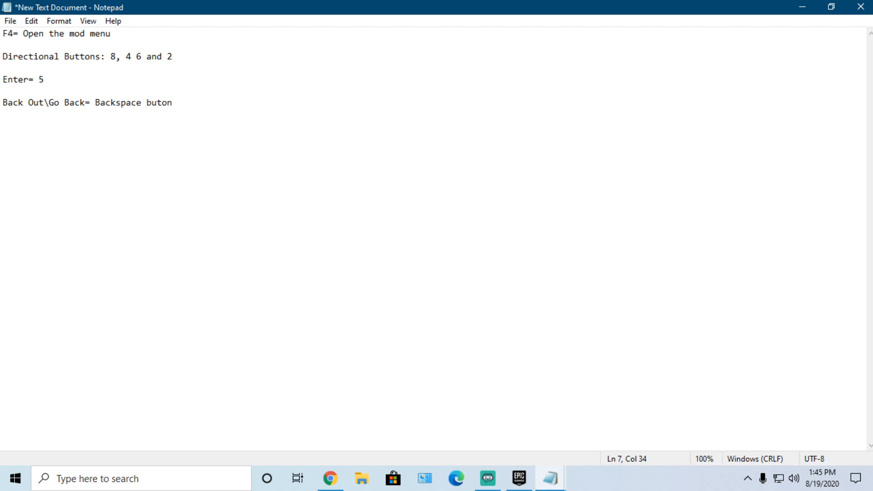
{"action": "left_click", "coordinate": [162, 102]}
{"action": "type", "text": "t"}
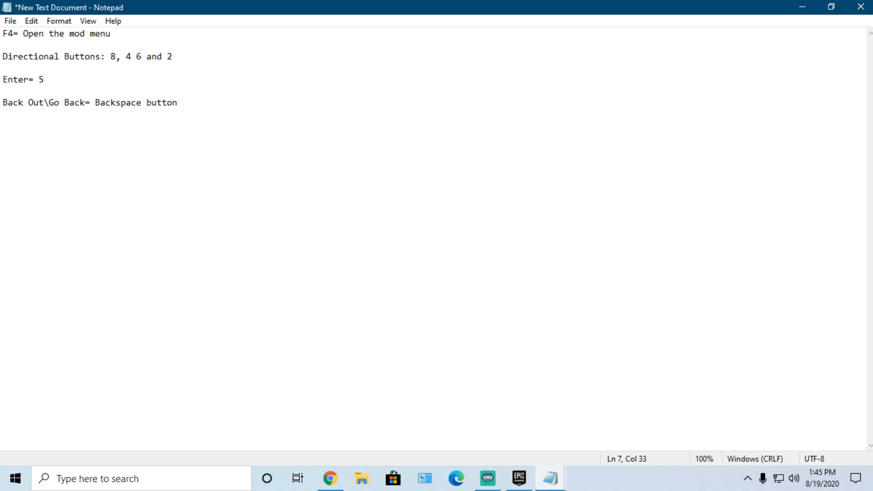
{"action": "mouse_move", "coordinate": [154, 107]}
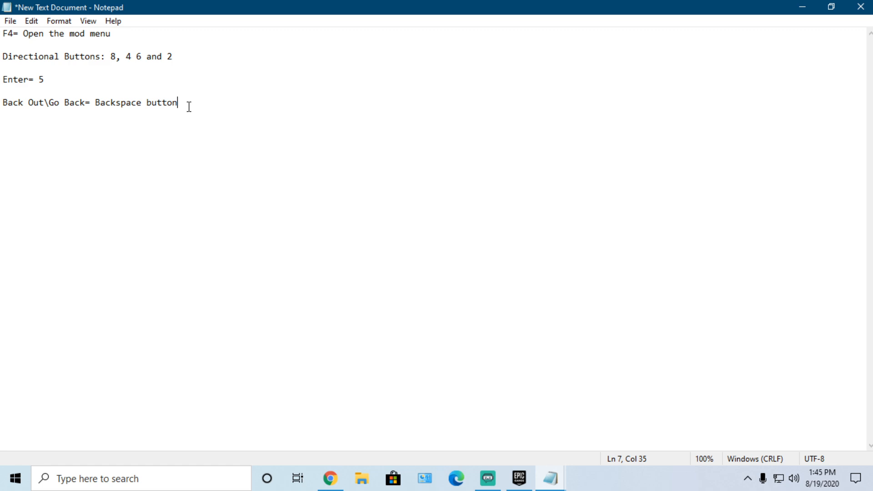
{"action": "mouse_move", "coordinate": [291, 100]}
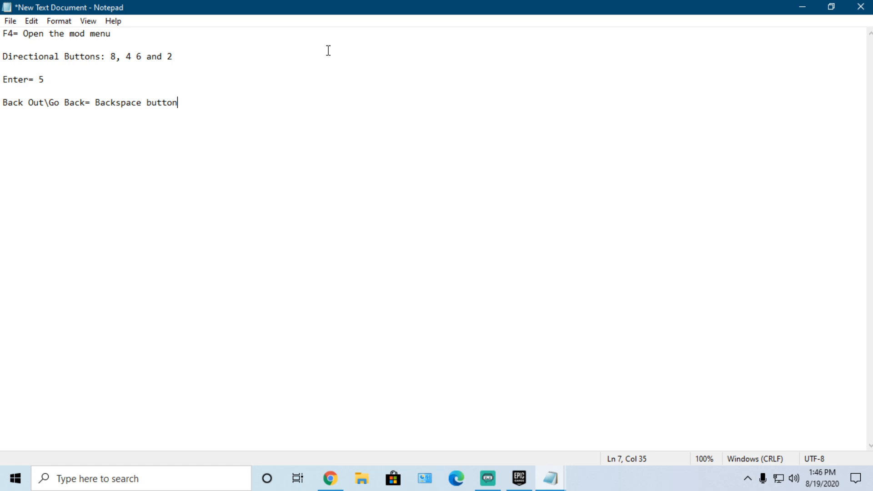
{"action": "mouse_move", "coordinate": [349, 55]}
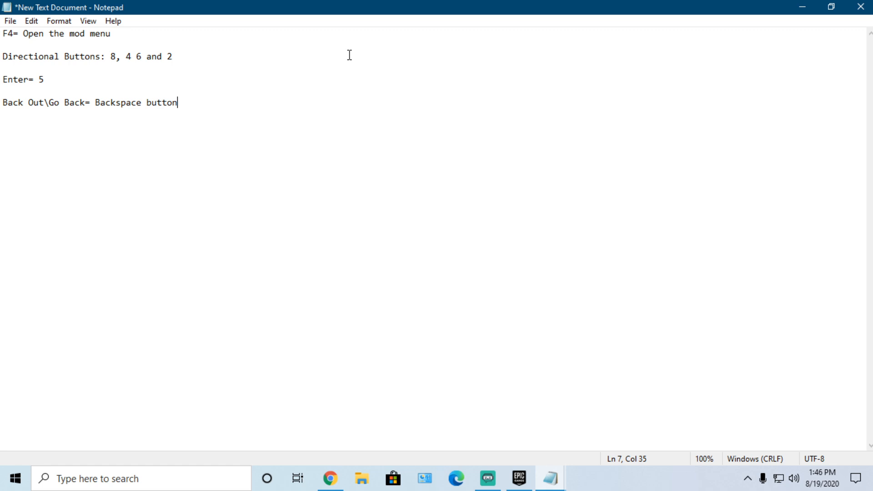
{"action": "mouse_move", "coordinate": [320, 67]}
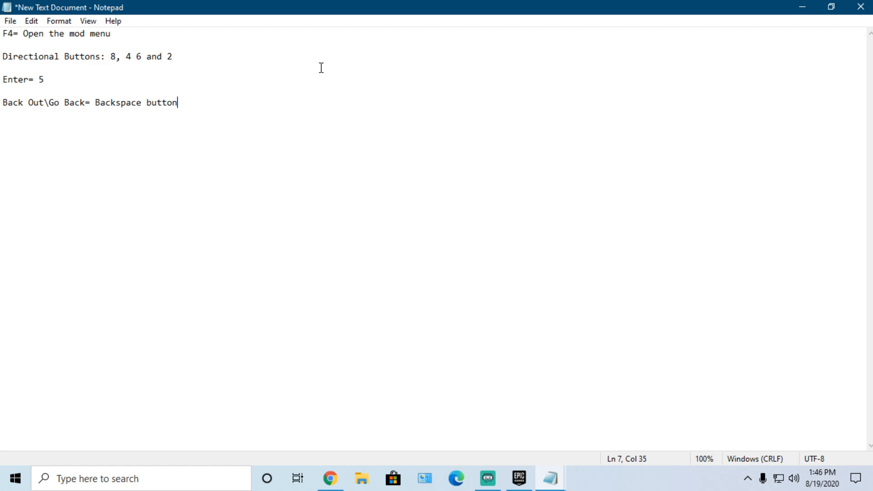
{"action": "mouse_move", "coordinate": [801, 118]}
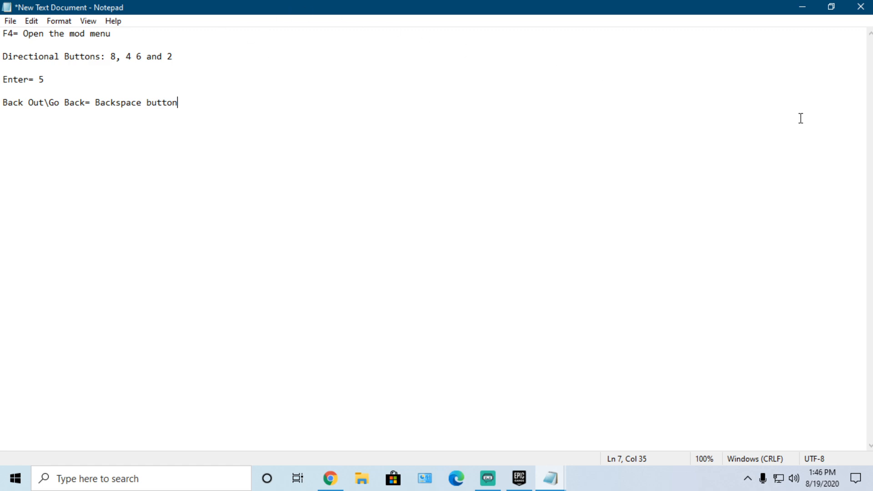
{"action": "mouse_move", "coordinate": [832, 6]}
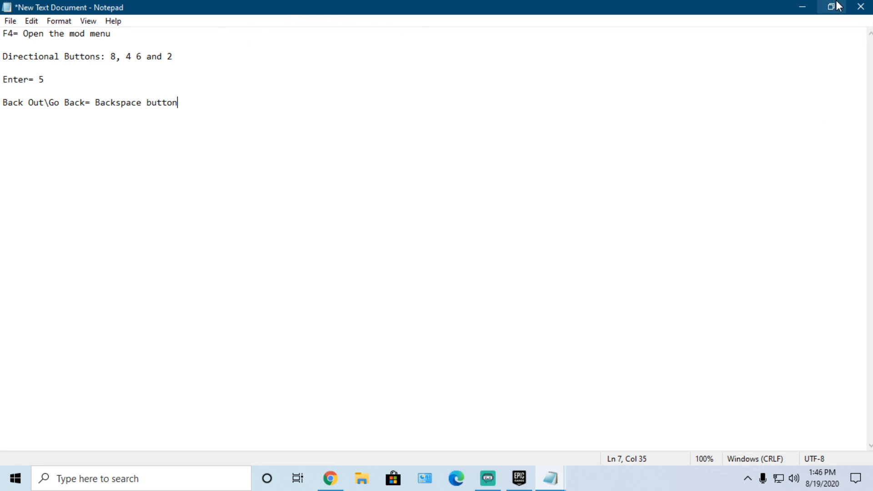
{"action": "mouse_move", "coordinate": [266, 240]}
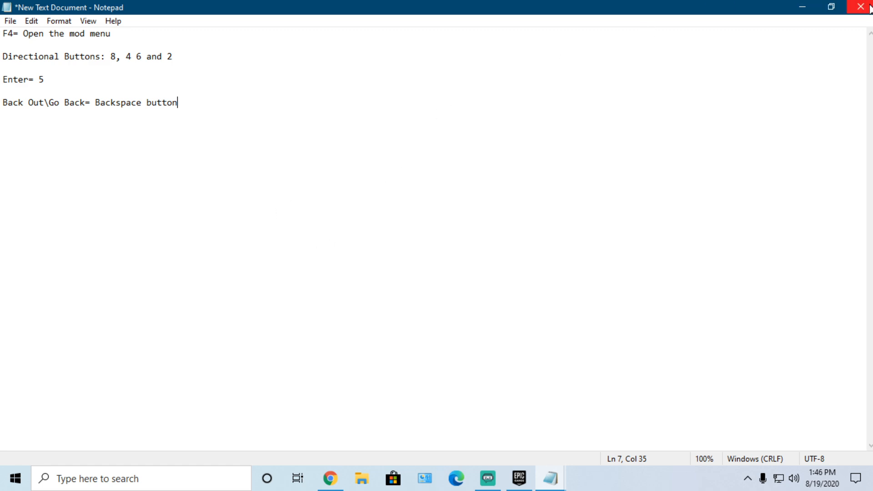
{"action": "mouse_move", "coordinate": [266, 172]}
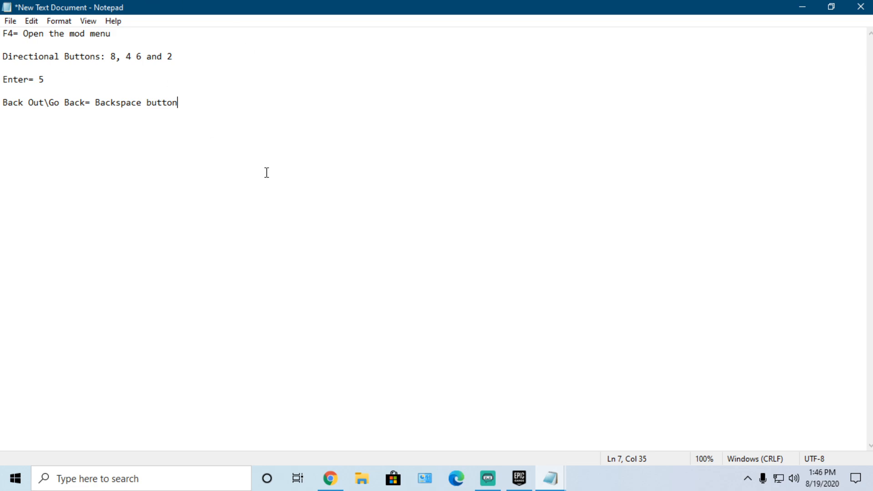
Step: Close Notepad discarding the notes, then permanently delete New Text Document
{"action": "left_click", "coordinate": [859, 6]}
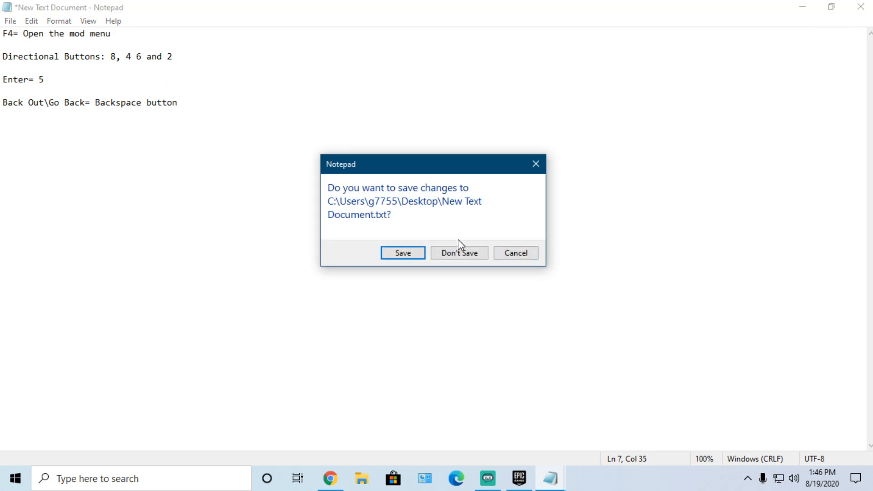
{"action": "left_click", "coordinate": [459, 253]}
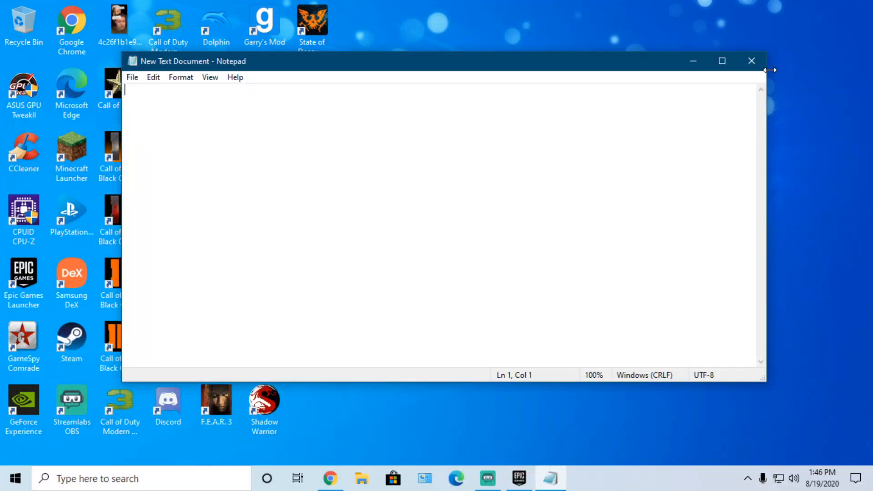
{"action": "left_click", "coordinate": [751, 60]}
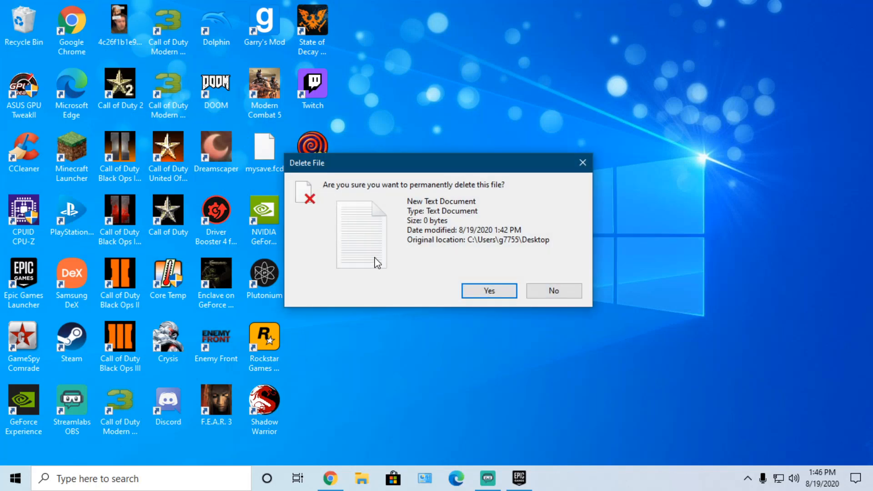
{"action": "left_click", "coordinate": [488, 290]}
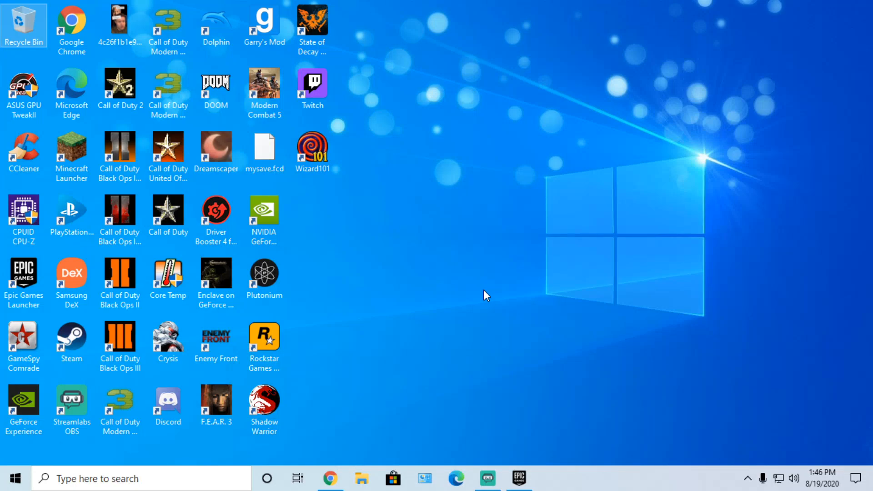
{"action": "mouse_move", "coordinate": [632, 339]}
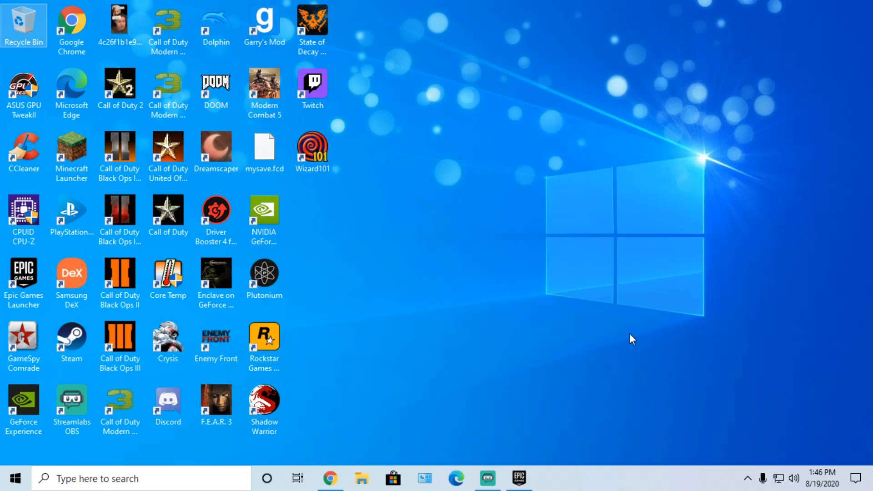
{"action": "mouse_move", "coordinate": [523, 413]}
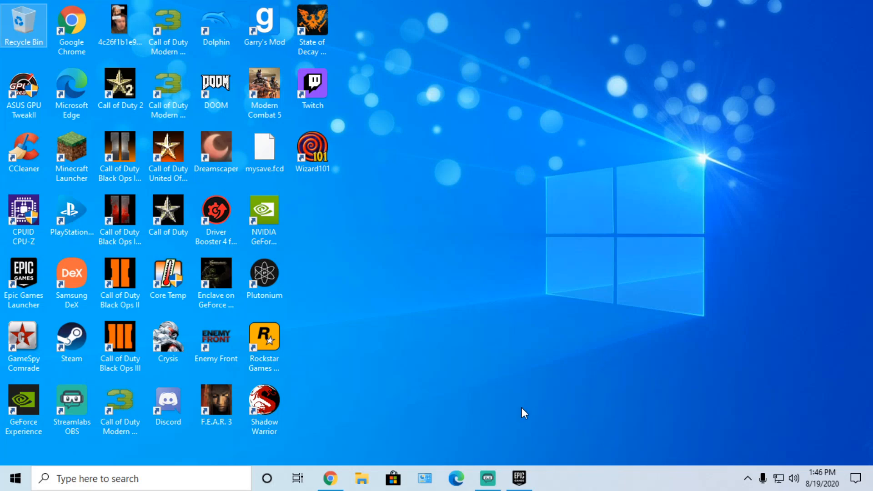
{"action": "mouse_move", "coordinate": [785, 303]}
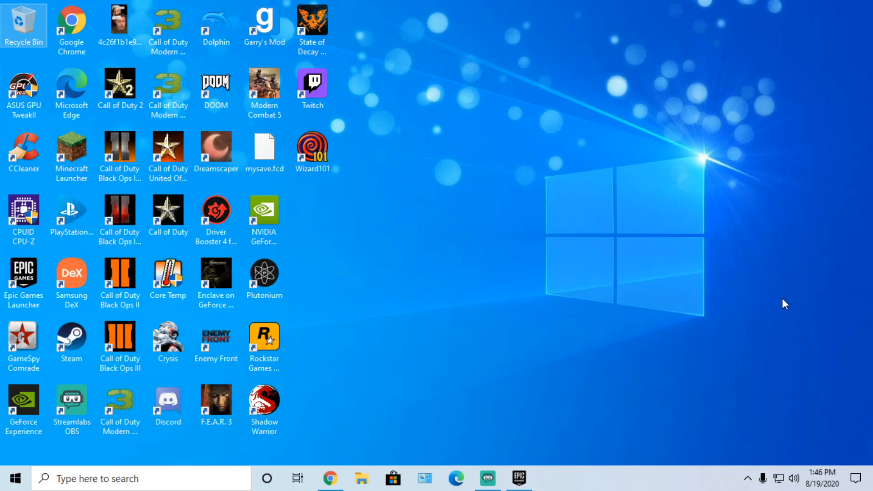
{"action": "mouse_move", "coordinate": [749, 289]}
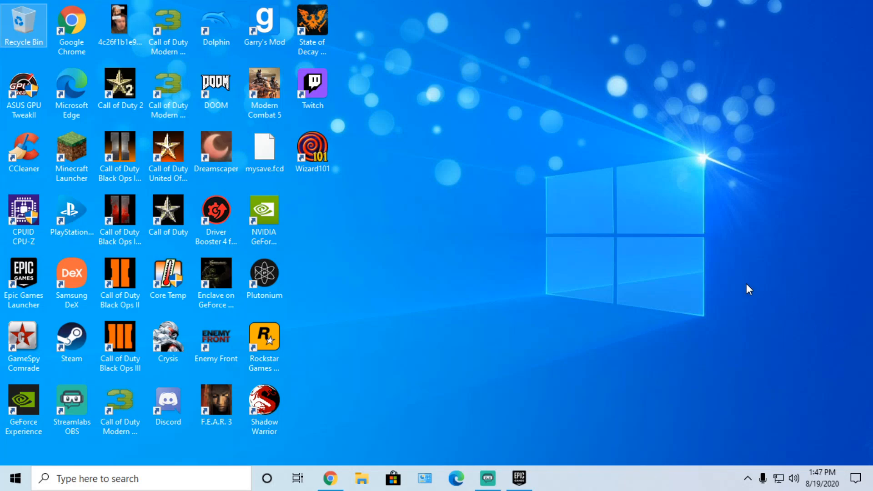
{"action": "mouse_move", "coordinate": [652, 283]}
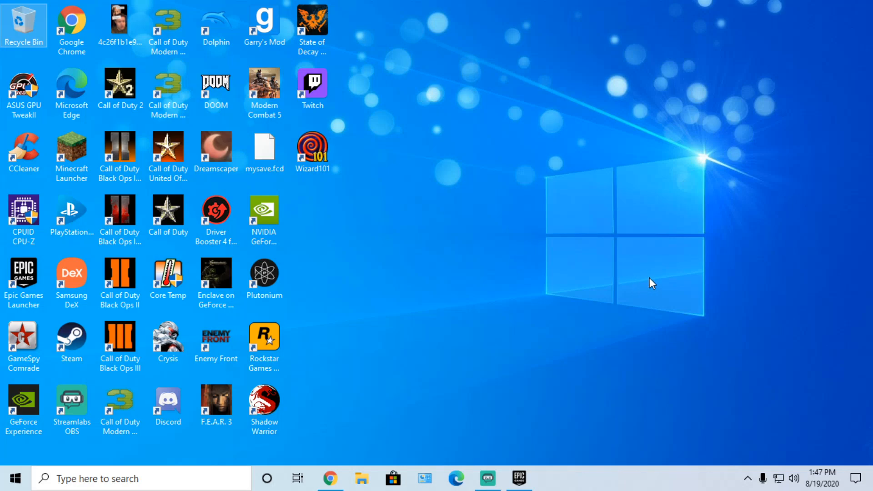
{"action": "mouse_move", "coordinate": [704, 167]}
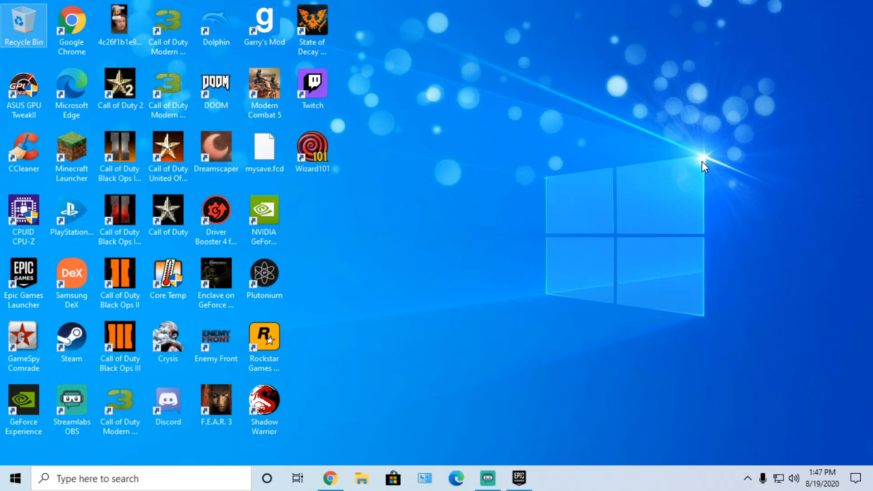
{"action": "mouse_move", "coordinate": [662, 148]}
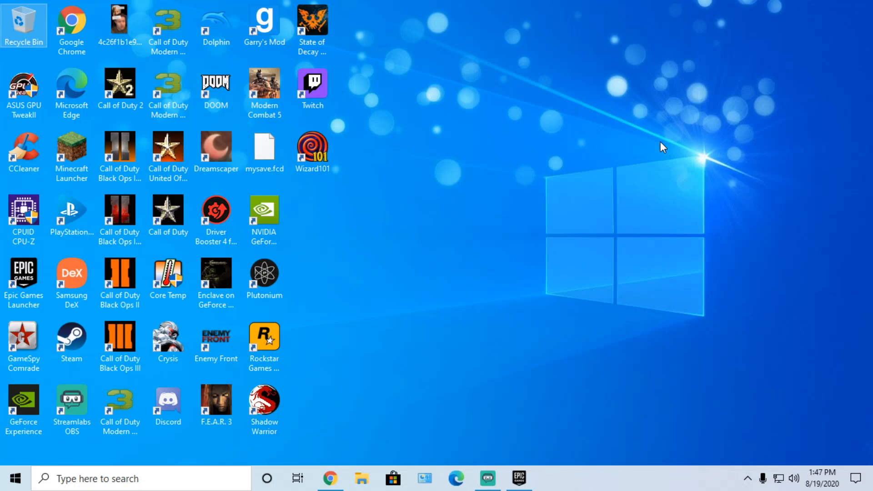
{"action": "mouse_move", "coordinate": [715, 220]}
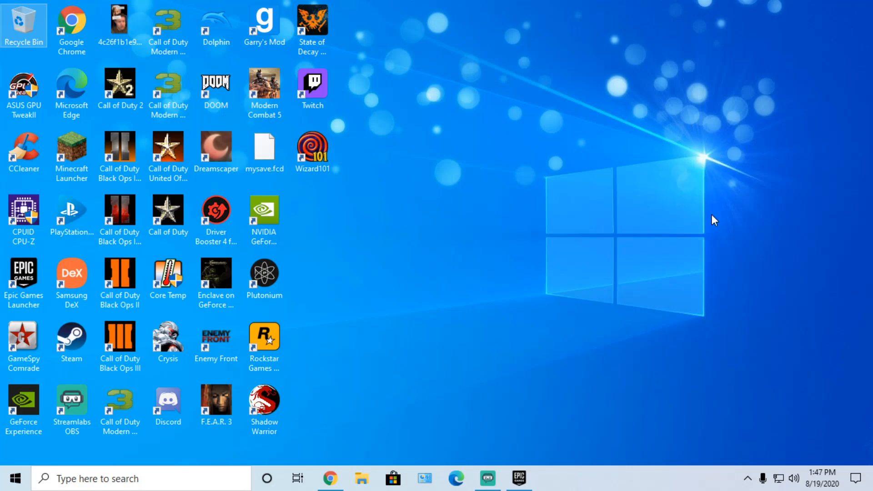
{"action": "mouse_move", "coordinate": [747, 86]}
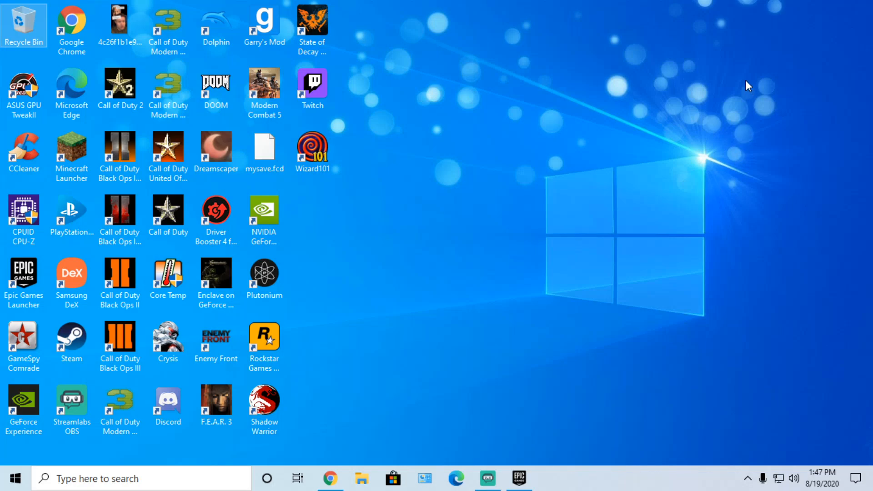
{"action": "mouse_move", "coordinate": [734, 180]}
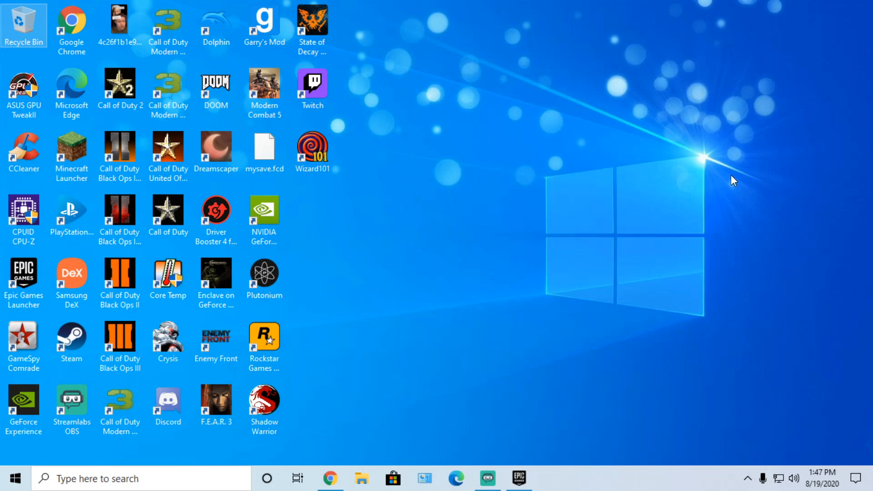
{"action": "mouse_move", "coordinate": [416, 246]}
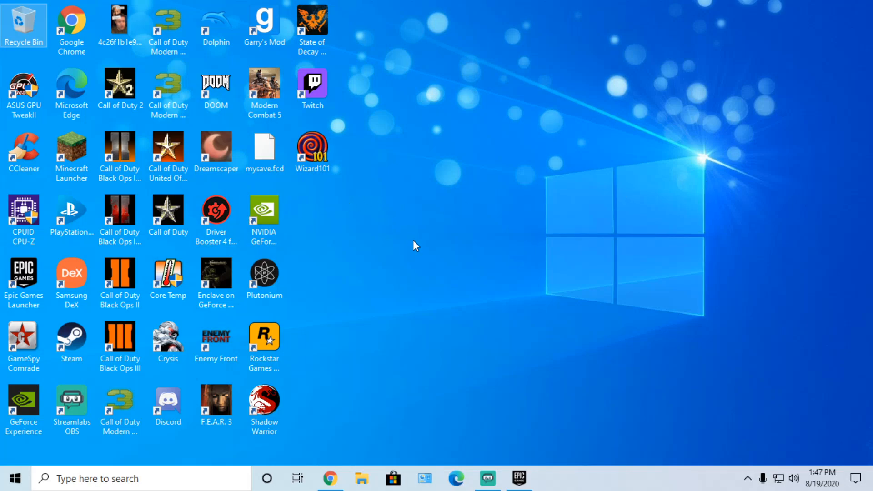
{"action": "mouse_move", "coordinate": [417, 250]}
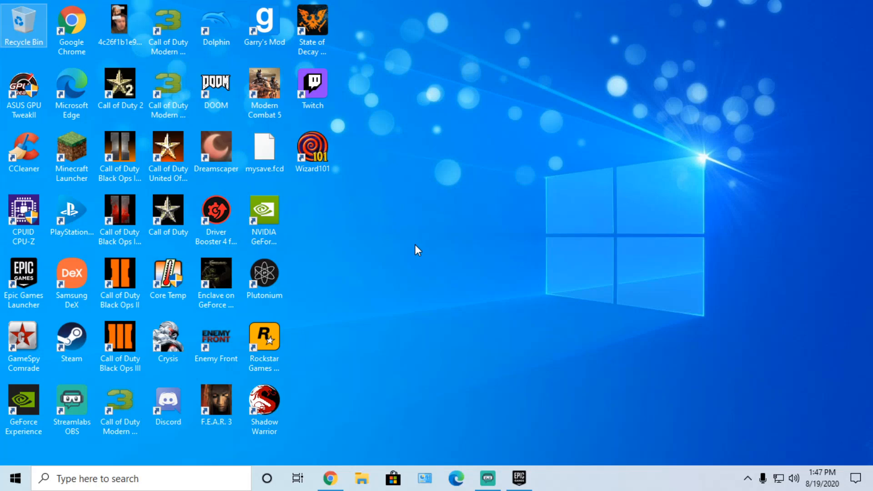